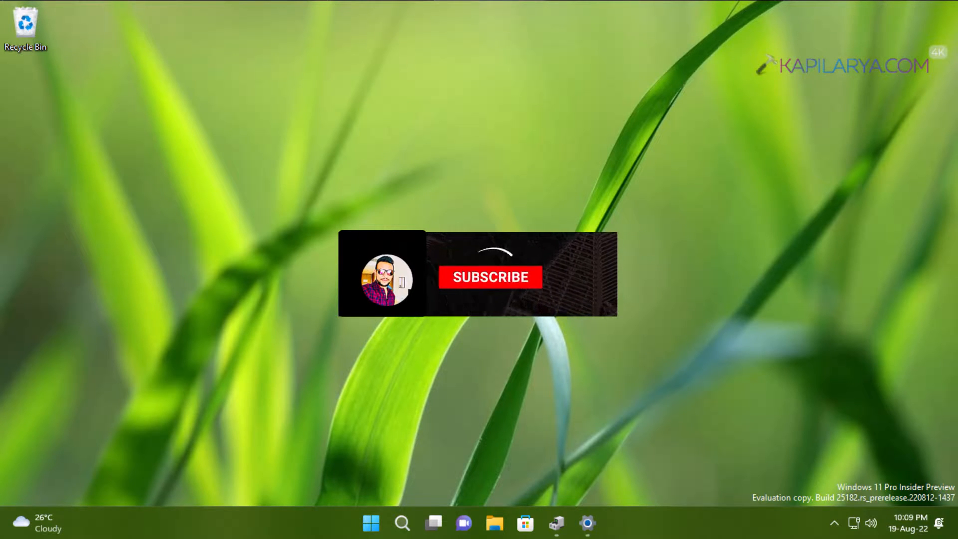
Step: Lock the computer from the Start menu account options so the lock screen appears
{"action": "left_click", "coordinate": [489, 276]}
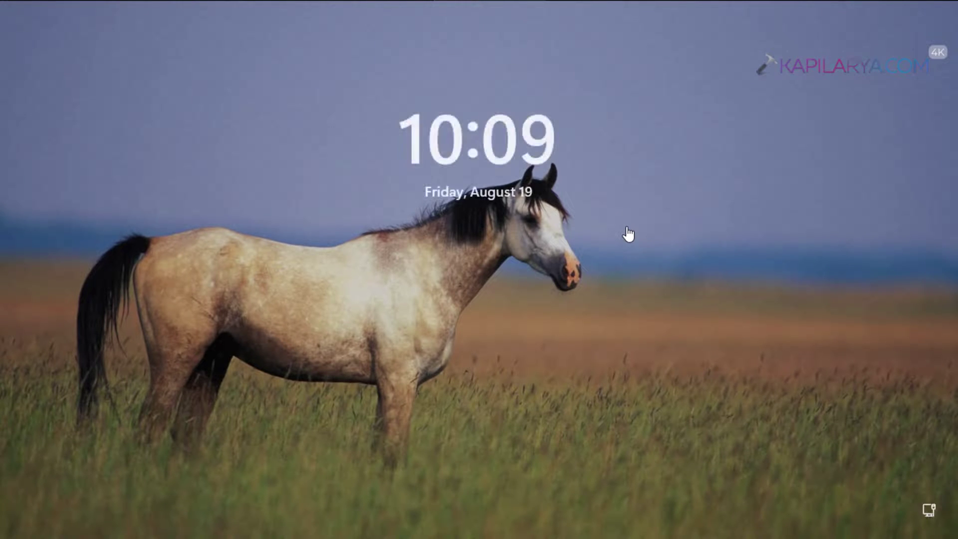
{"action": "mouse_move", "coordinate": [637, 247]}
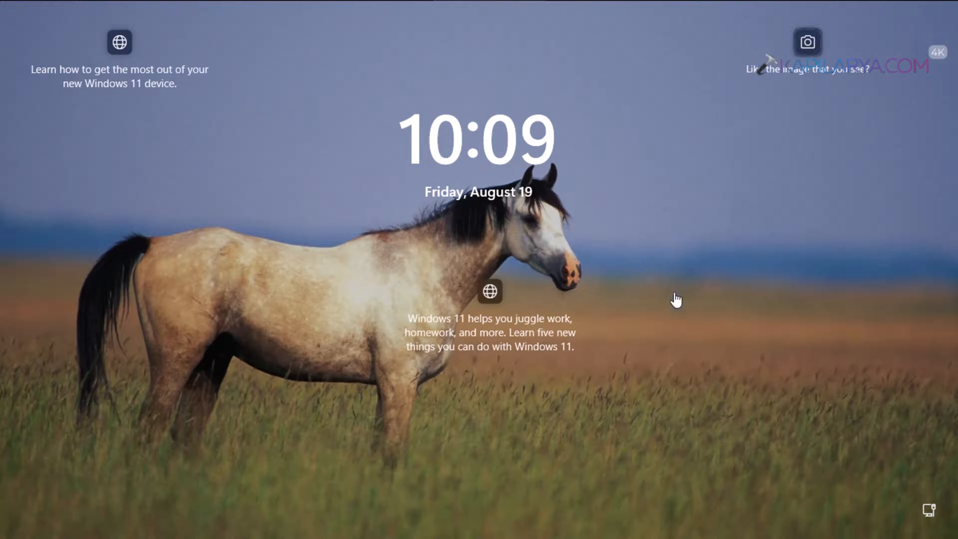
{"action": "mouse_move", "coordinate": [685, 368]}
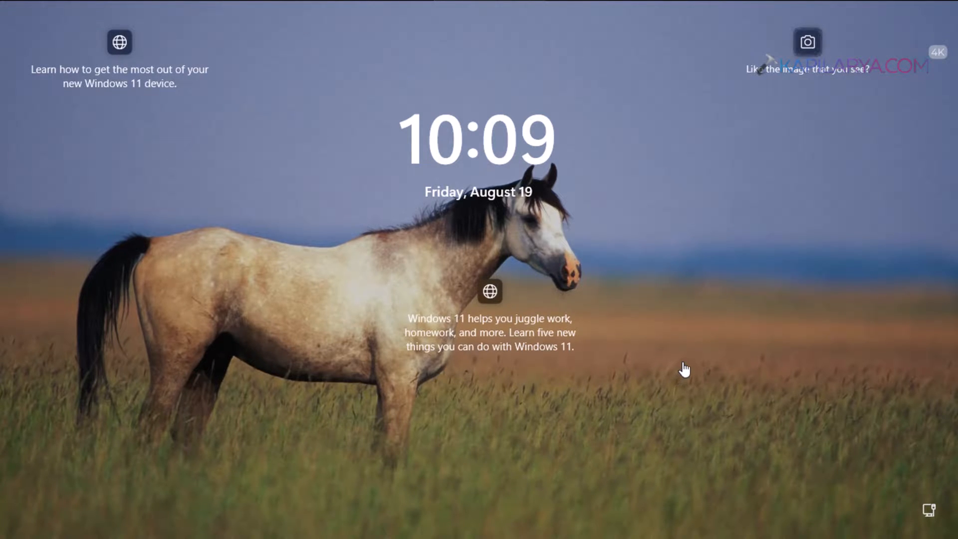
{"action": "mouse_move", "coordinate": [703, 340]}
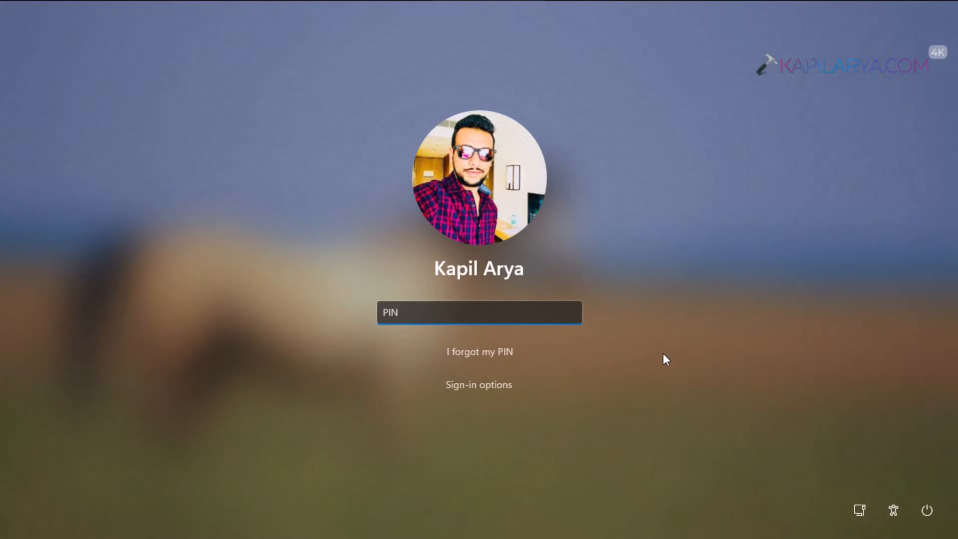
{"action": "mouse_move", "coordinate": [503, 353]}
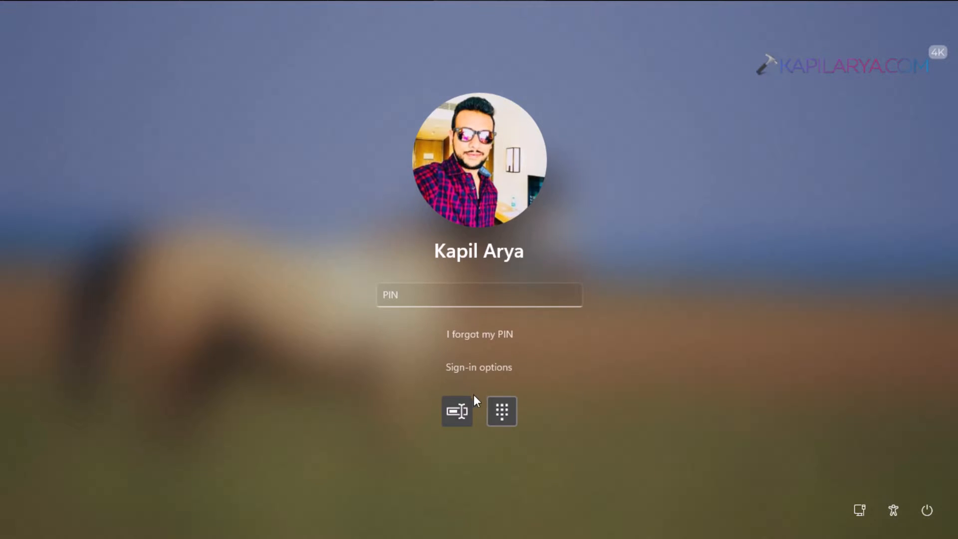
{"action": "mouse_move", "coordinate": [501, 410]}
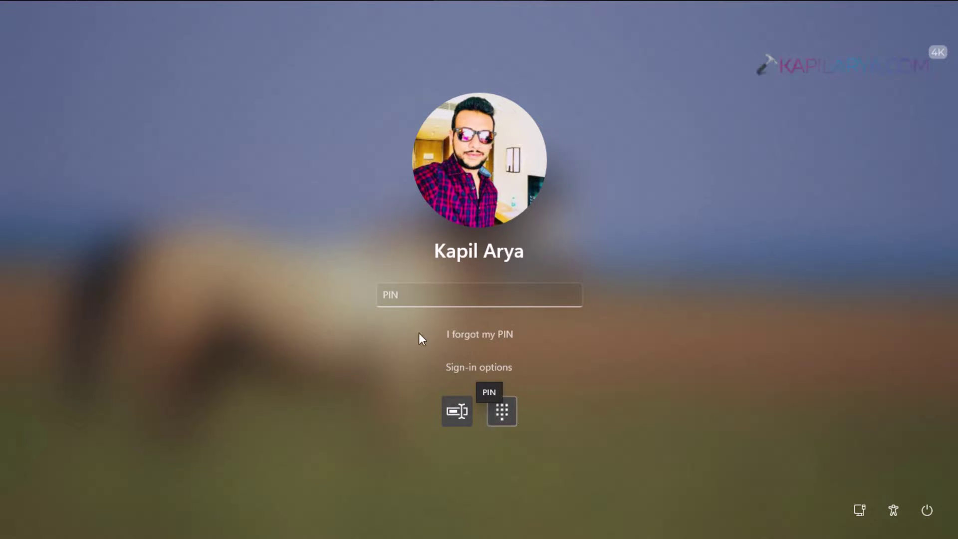
Step: Sign in from the lock screen with the PIN and return to the desktop
{"action": "left_click", "coordinate": [479, 294]}
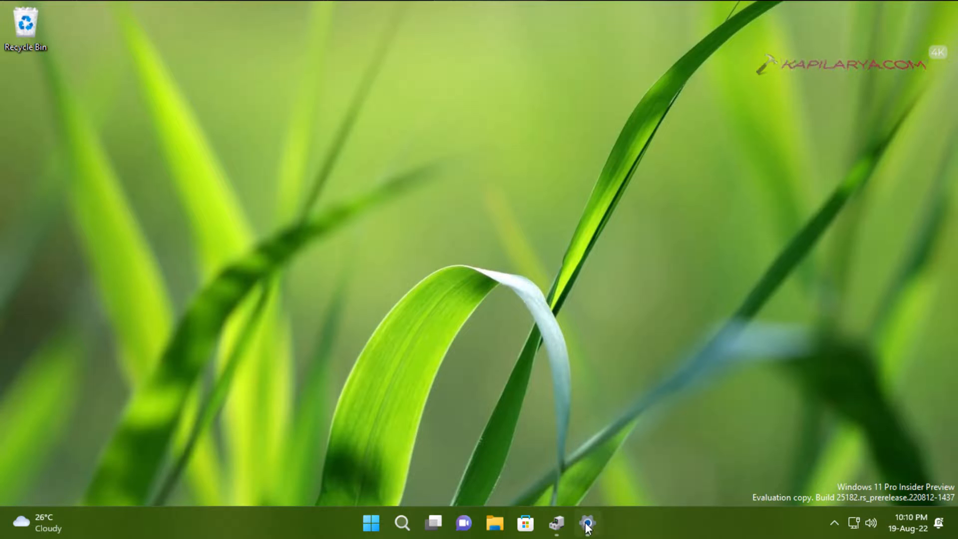
{"action": "left_click", "coordinate": [586, 523]}
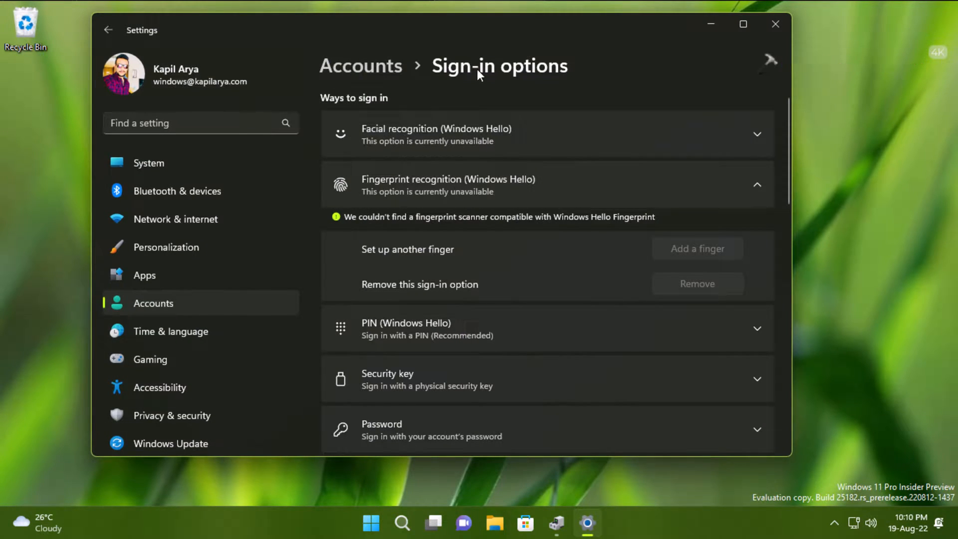
{"action": "mouse_move", "coordinate": [516, 201]}
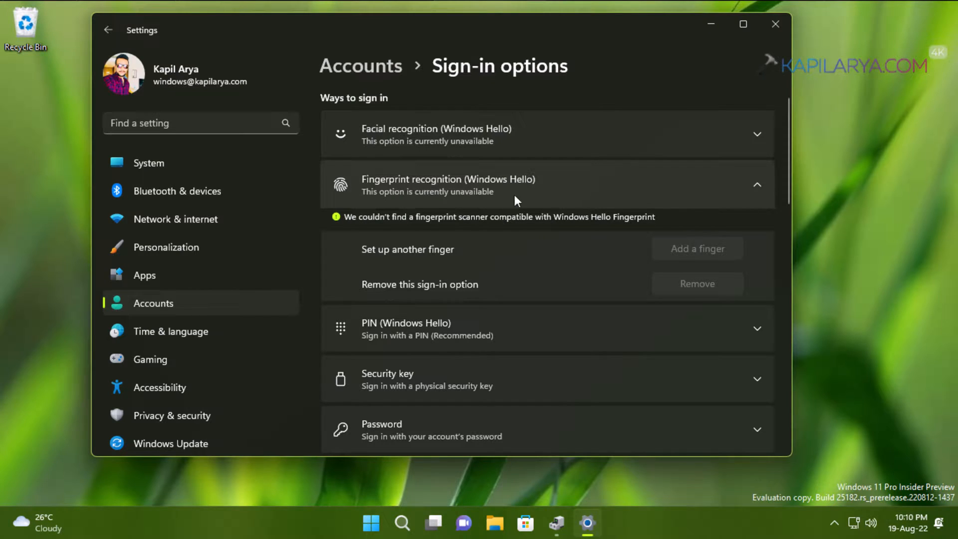
{"action": "mouse_move", "coordinate": [379, 213]}
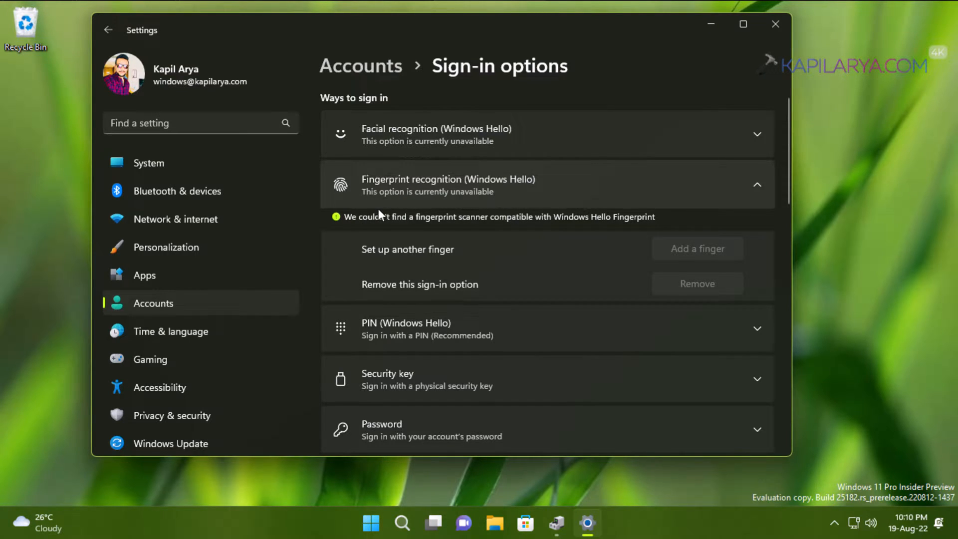
{"action": "mouse_move", "coordinate": [425, 223]}
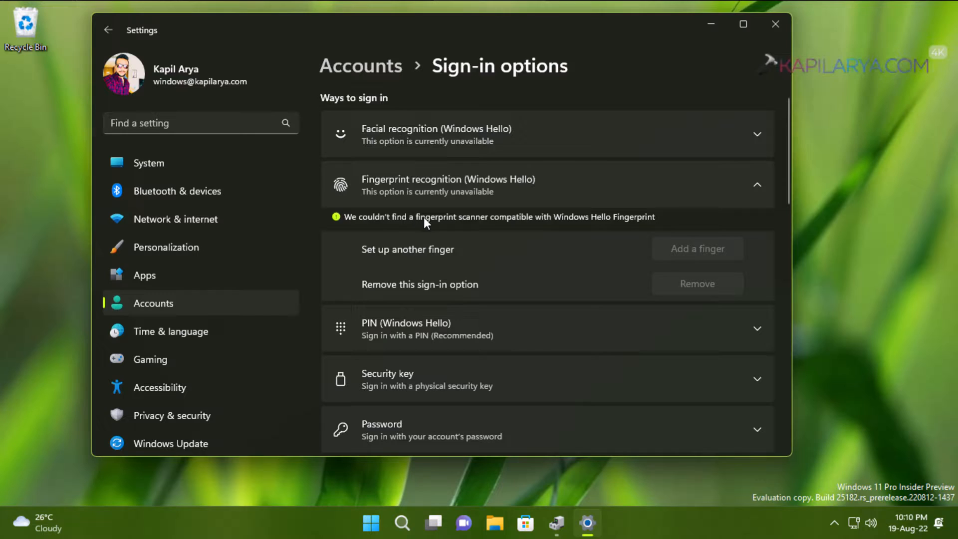
{"action": "mouse_move", "coordinate": [478, 226]}
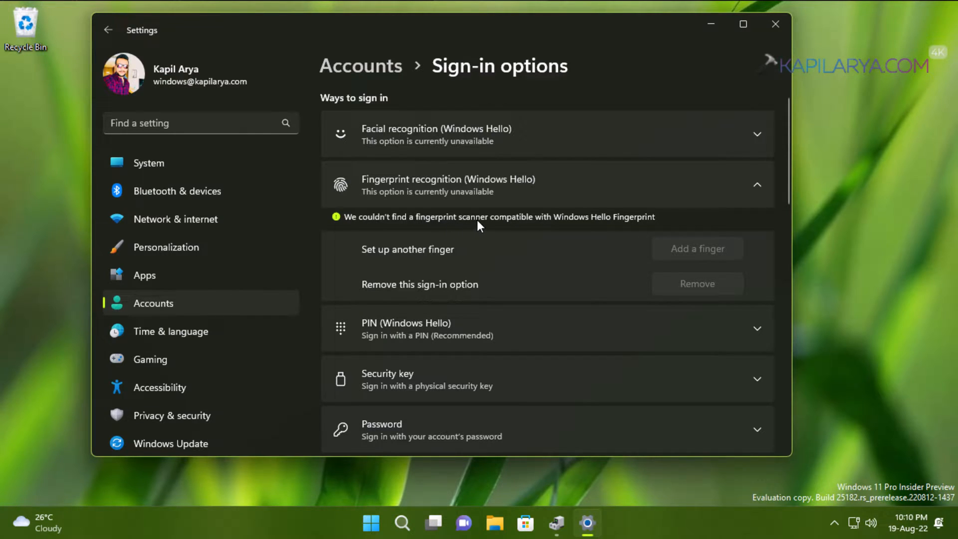
{"action": "mouse_move", "coordinate": [646, 227]}
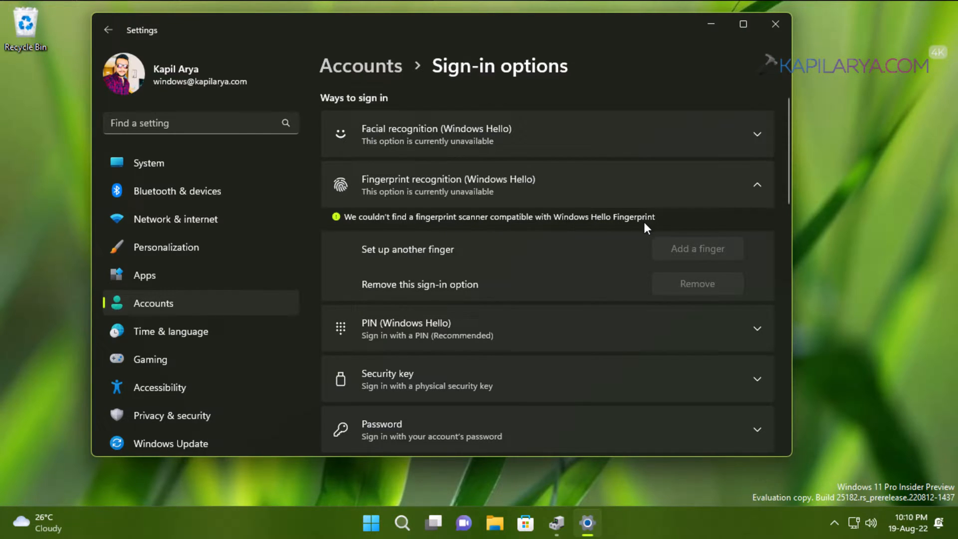
{"action": "mouse_move", "coordinate": [369, 223]}
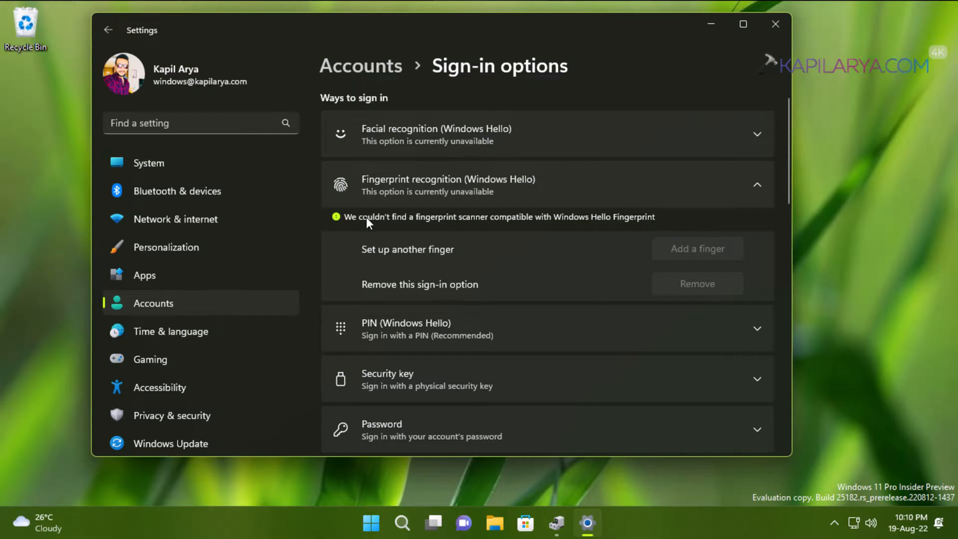
{"action": "mouse_move", "coordinate": [547, 225]}
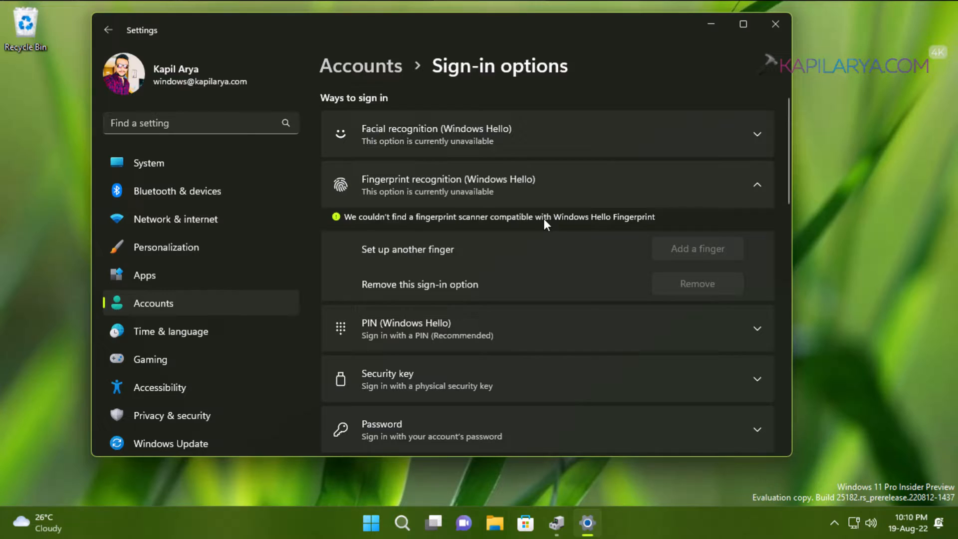
{"action": "mouse_move", "coordinate": [593, 205]}
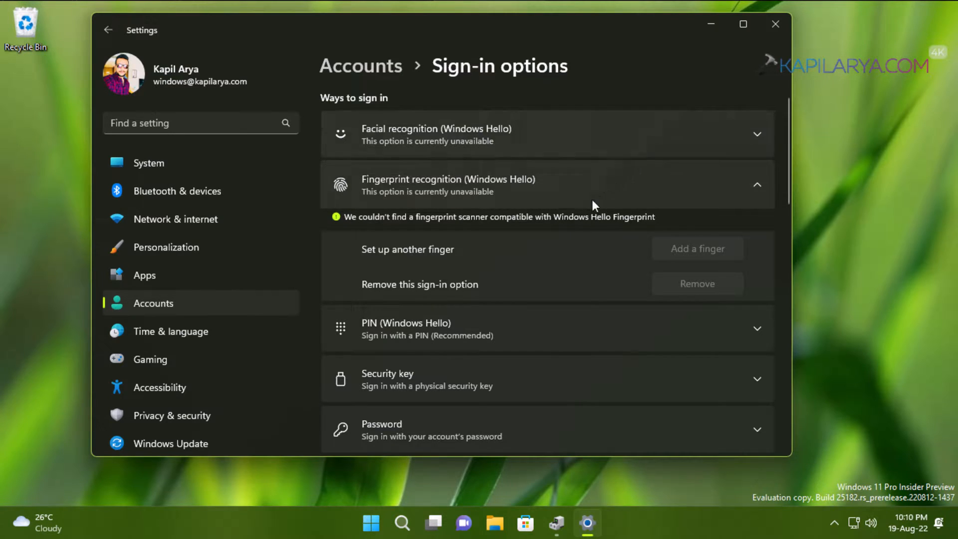
{"action": "mouse_move", "coordinate": [516, 225]}
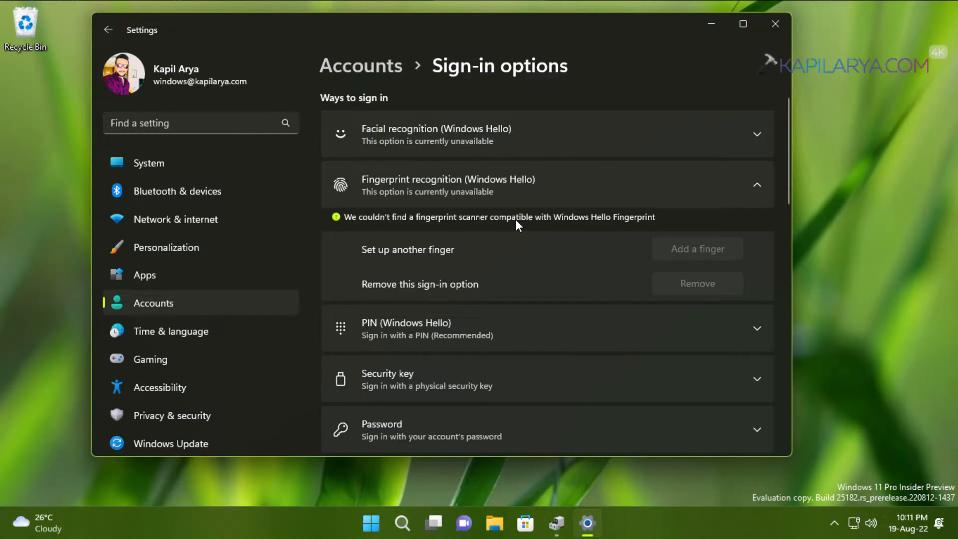
{"action": "mouse_move", "coordinate": [709, 24]}
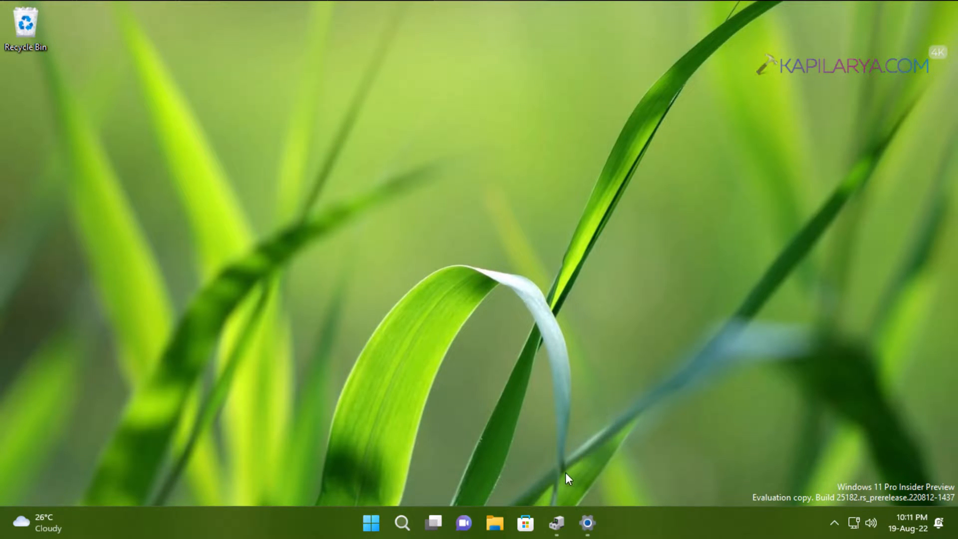
Step: Show the ELAN:Fingerprint device under Other devices in Device Manager
{"action": "left_click", "coordinate": [556, 523]}
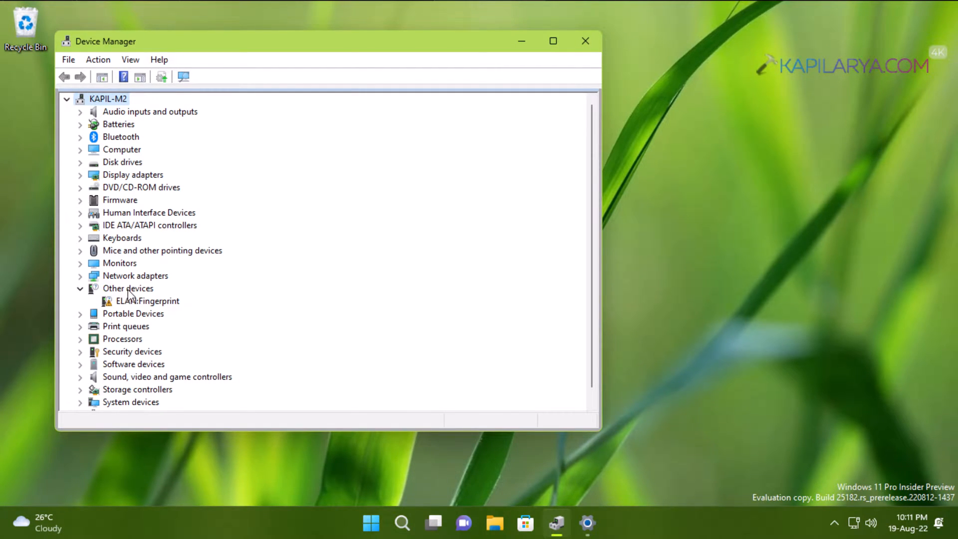
{"action": "left_click", "coordinate": [147, 300]}
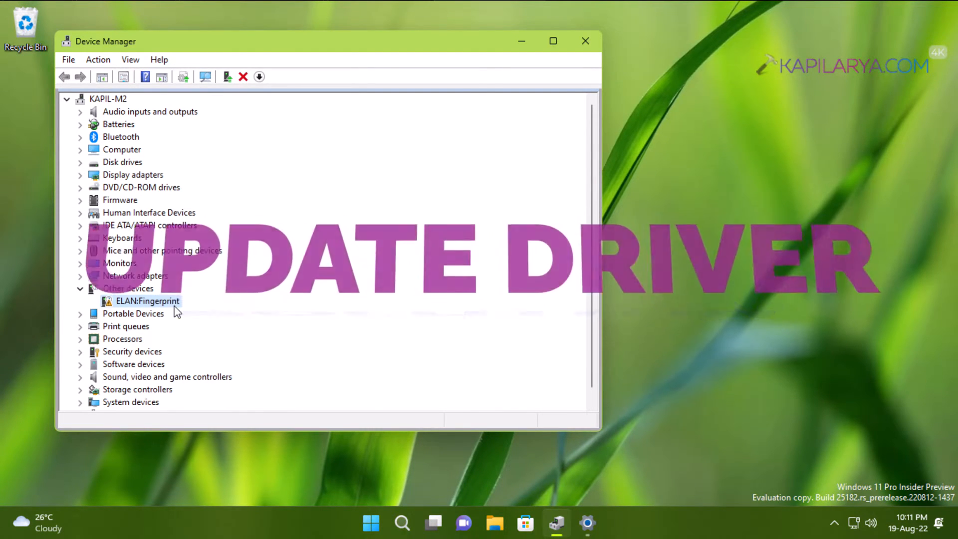
Step: Attempt an automatic driver update for ELAN:Fingerprint, which finds no drivers
{"action": "double_click", "coordinate": [147, 300]}
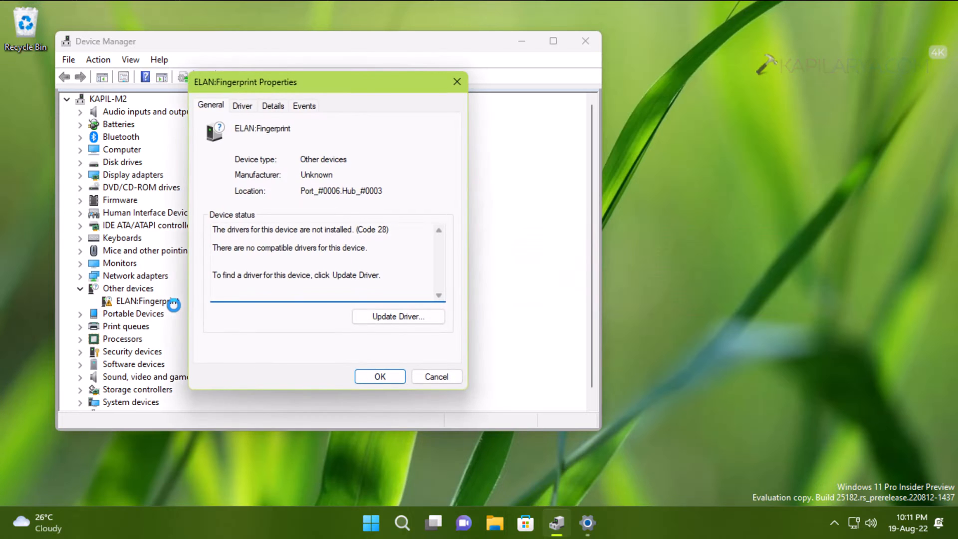
{"action": "mouse_move", "coordinate": [329, 231]}
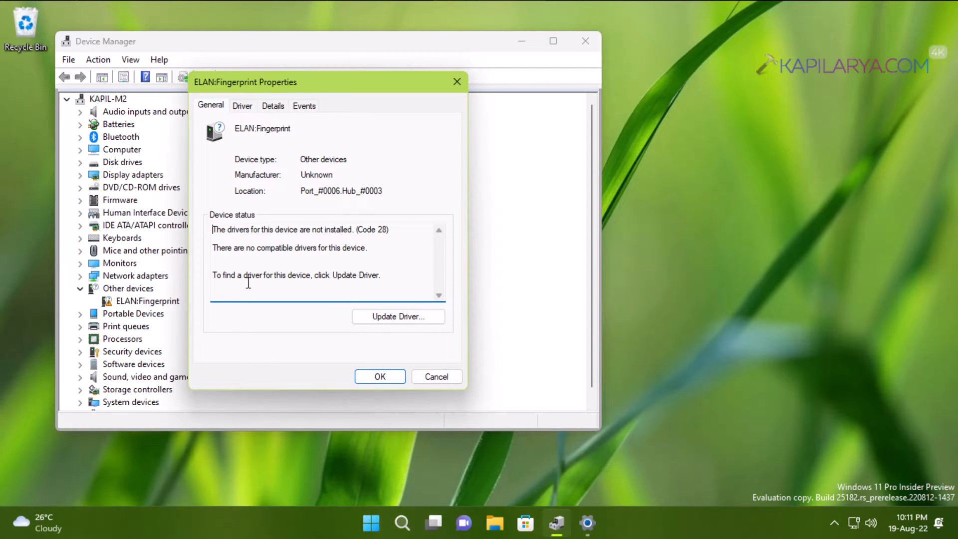
{"action": "mouse_move", "coordinate": [395, 280]}
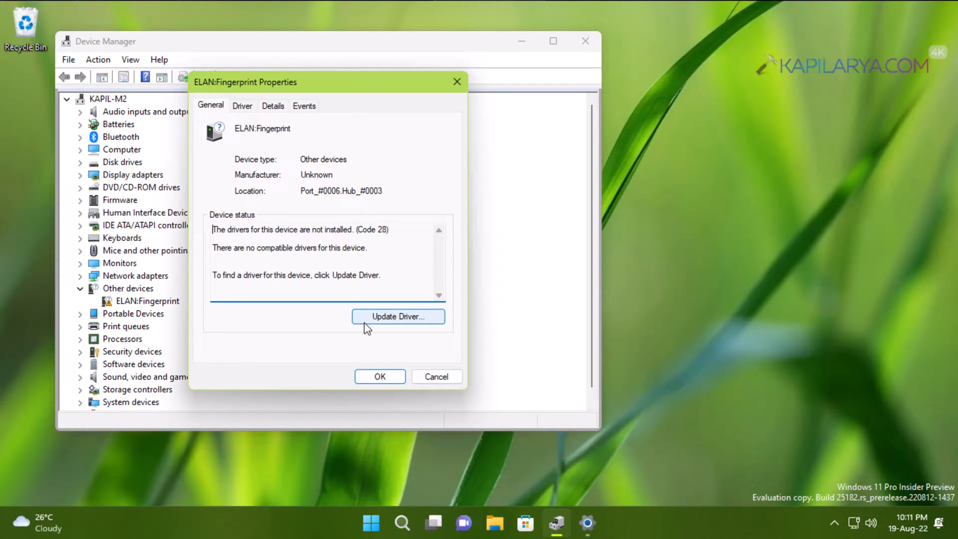
{"action": "left_click", "coordinate": [398, 317]}
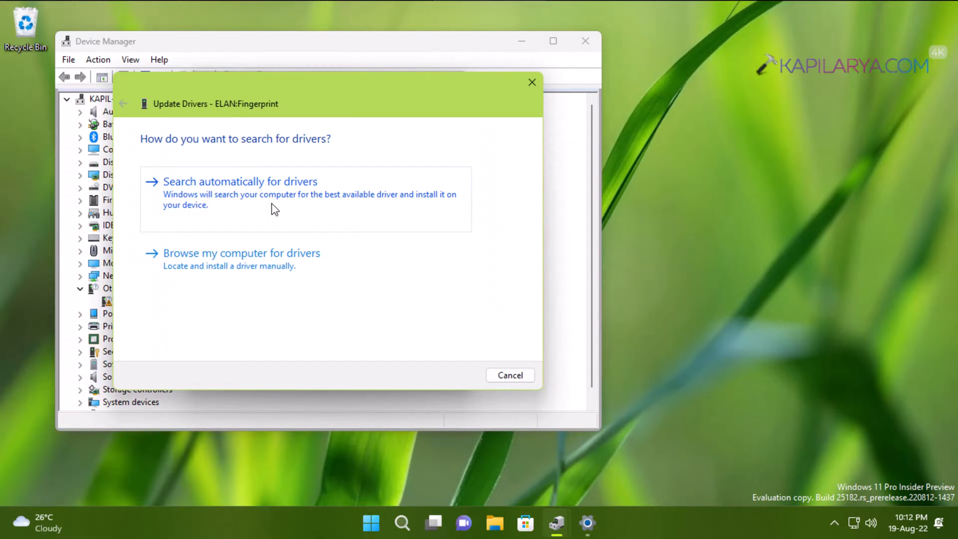
{"action": "mouse_move", "coordinate": [853, 521]}
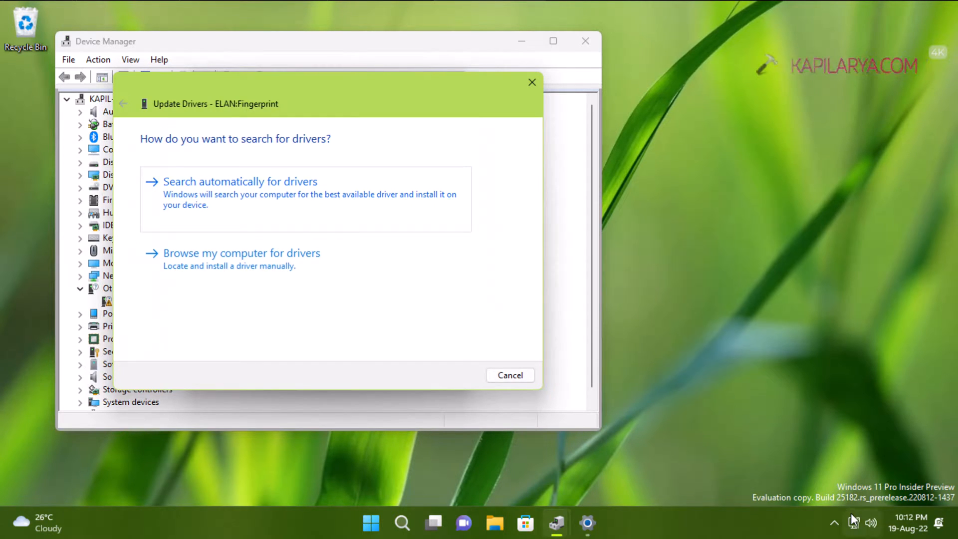
{"action": "mouse_move", "coordinate": [279, 211]}
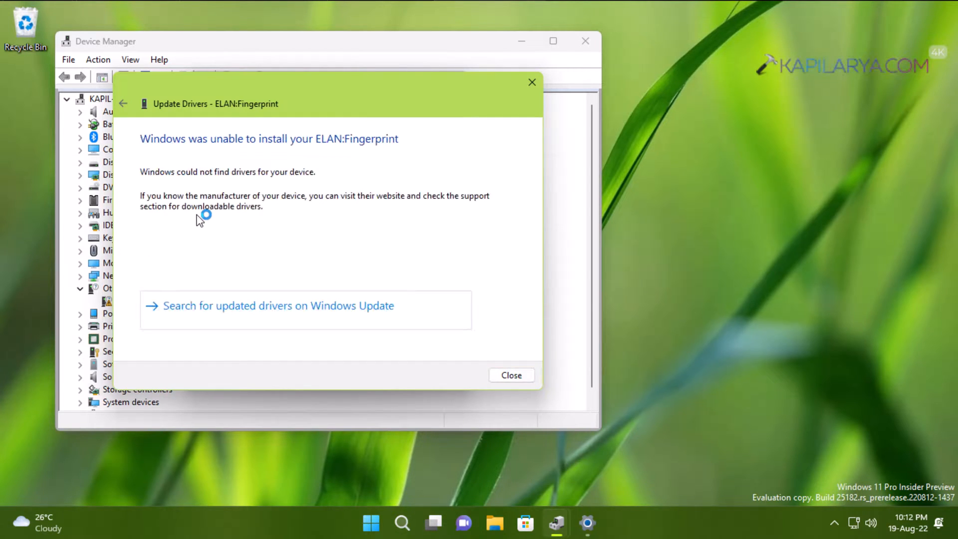
{"action": "mouse_move", "coordinate": [285, 140]}
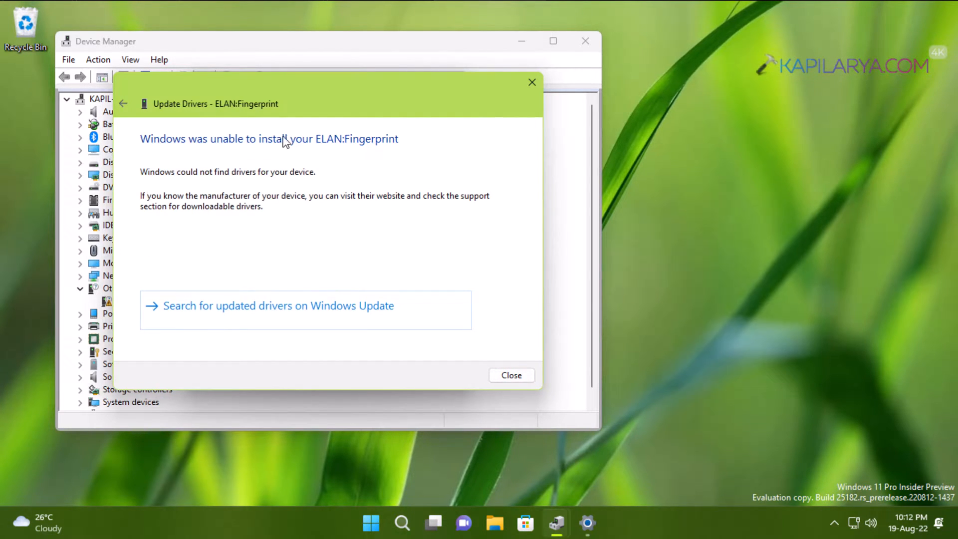
{"action": "mouse_move", "coordinate": [256, 185]}
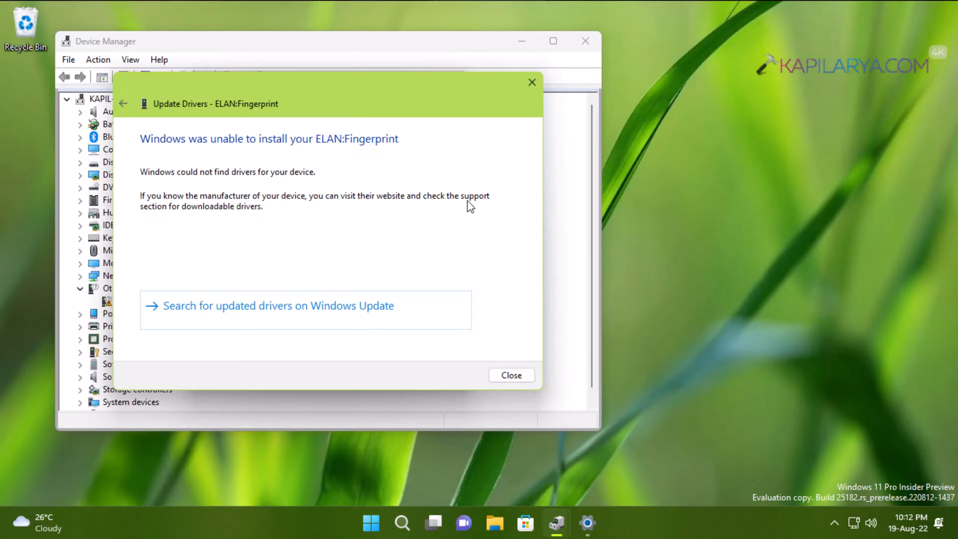
{"action": "mouse_move", "coordinate": [297, 235]}
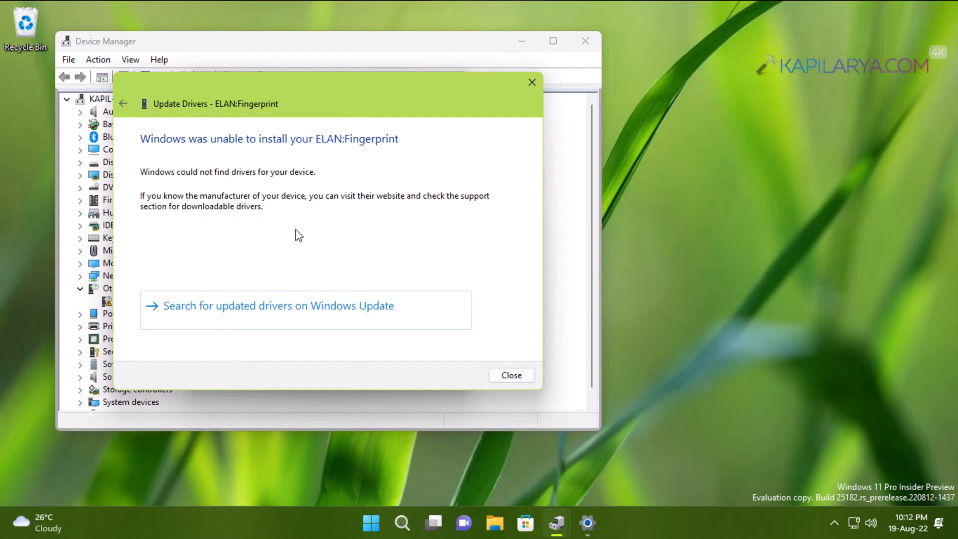
{"action": "mouse_move", "coordinate": [250, 108]}
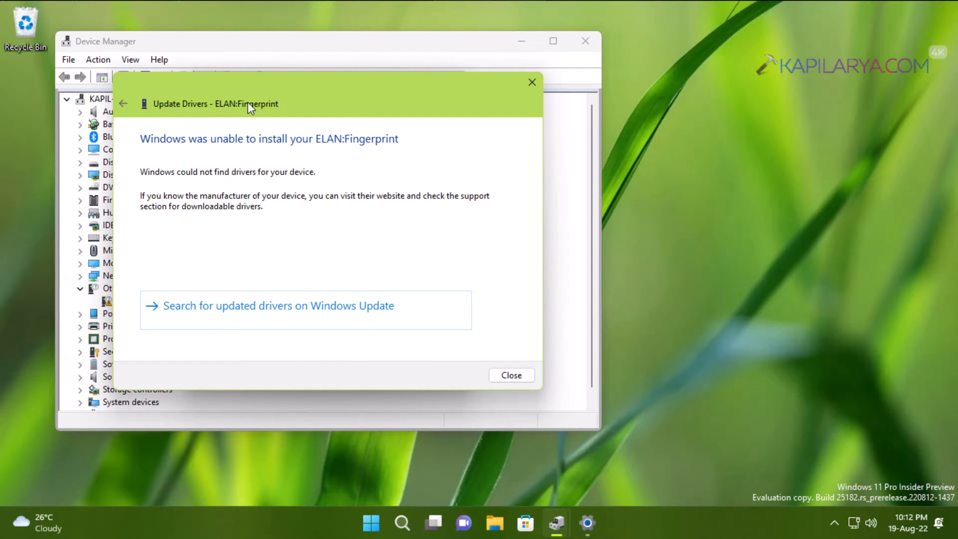
{"action": "left_click", "coordinate": [511, 374]}
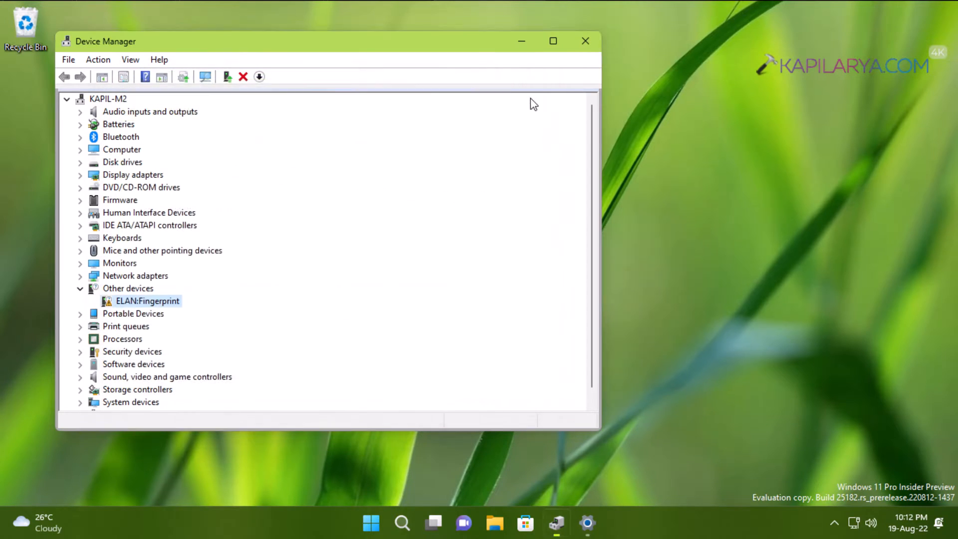
Step: Review the ELAN:Fingerprint properties and rescan for hardware changes
{"action": "double_click", "coordinate": [148, 301]}
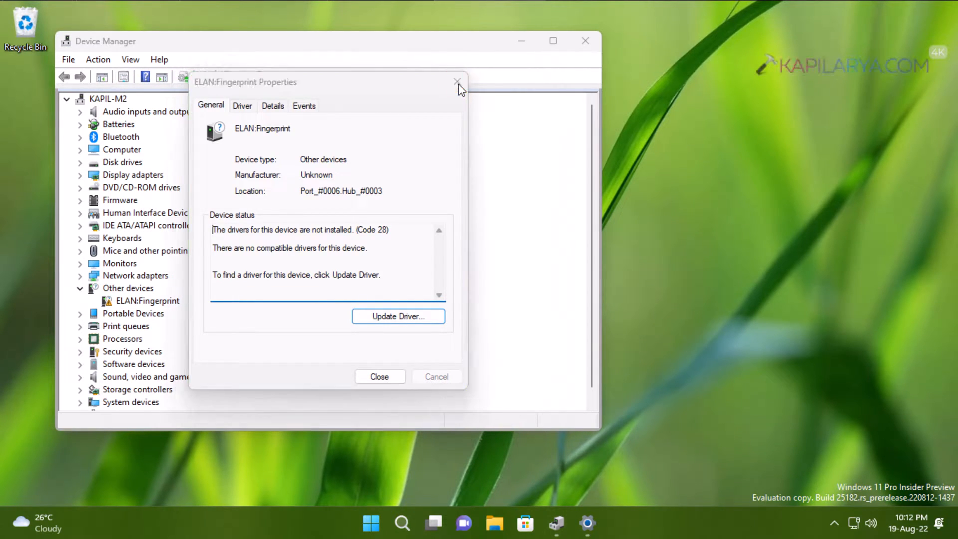
{"action": "left_click", "coordinate": [456, 81]}
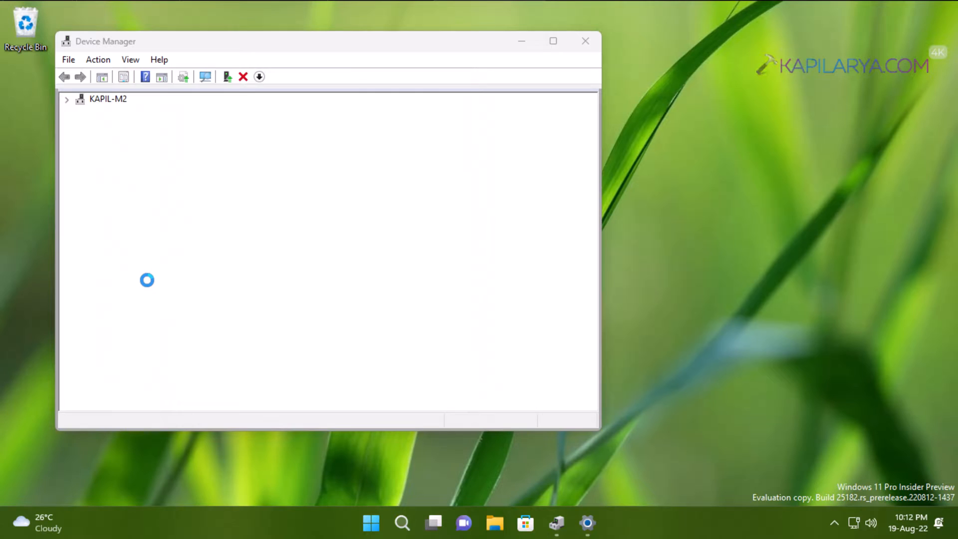
{"action": "left_click", "coordinate": [66, 99]}
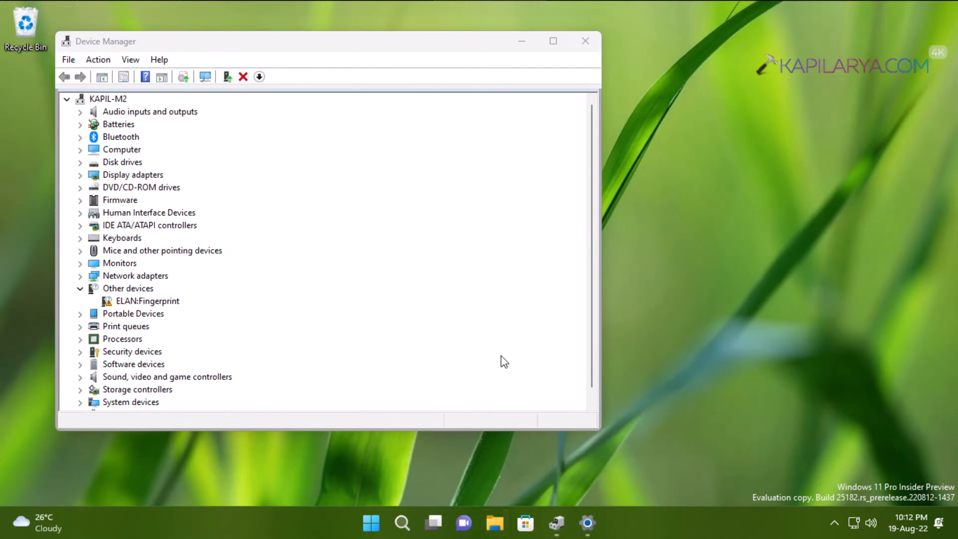
{"action": "mouse_move", "coordinate": [501, 334]}
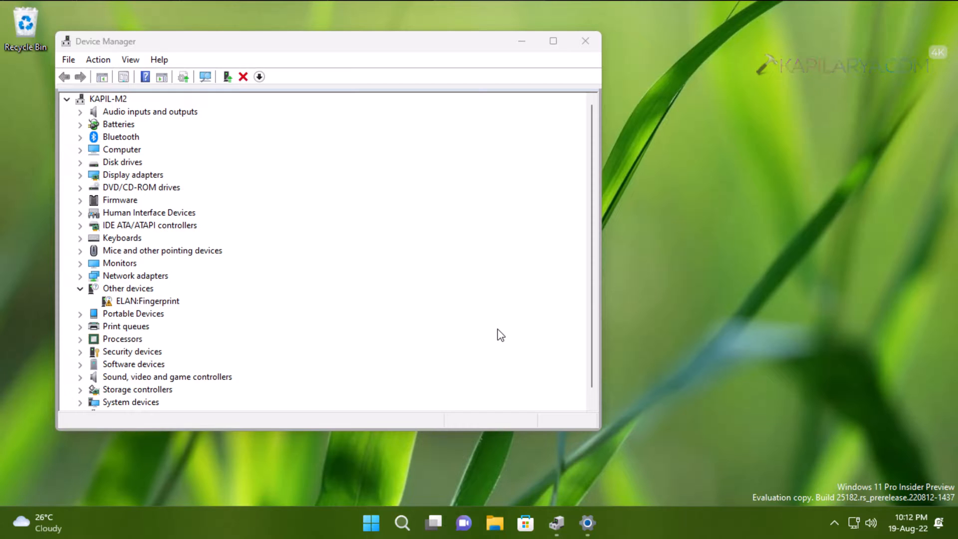
Step: Browse to the SECUREYE FINGERPRINT READER folder under Documents in File Explorer
{"action": "left_click", "coordinate": [494, 524]}
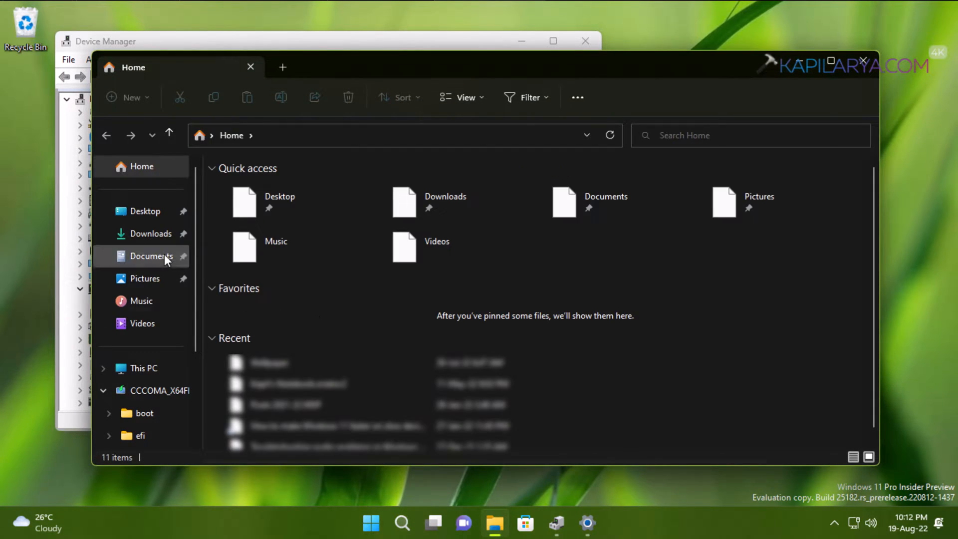
{"action": "left_click", "coordinate": [151, 257]}
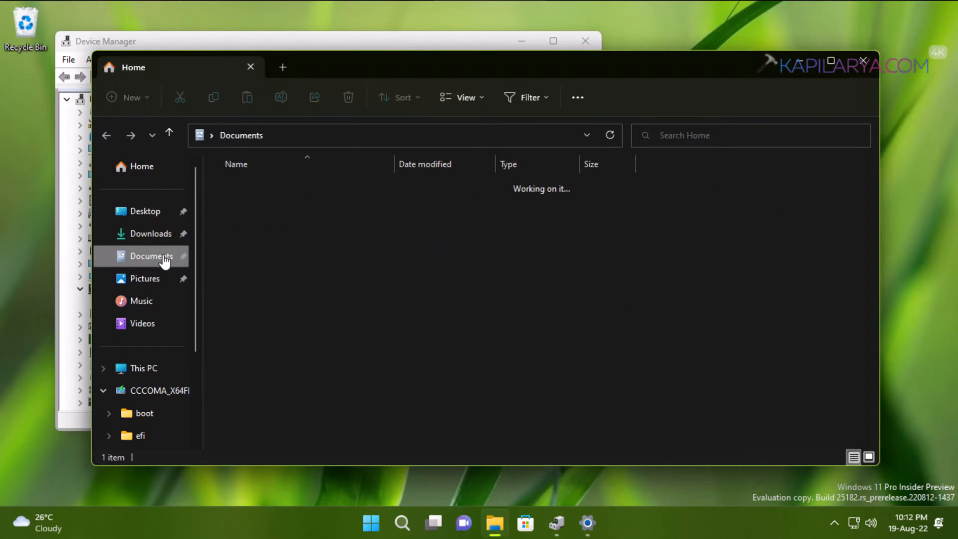
{"action": "left_click", "coordinate": [151, 256]}
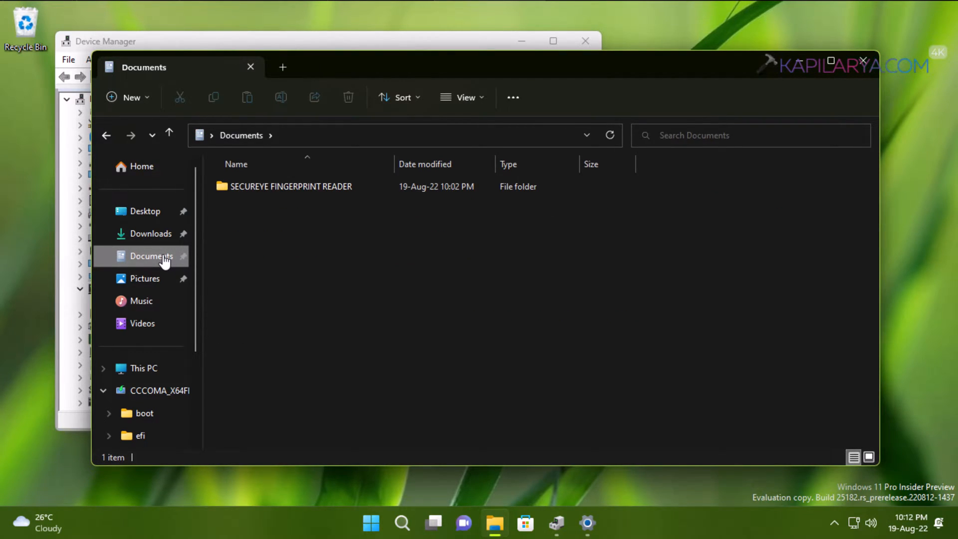
{"action": "left_click", "coordinate": [291, 187]}
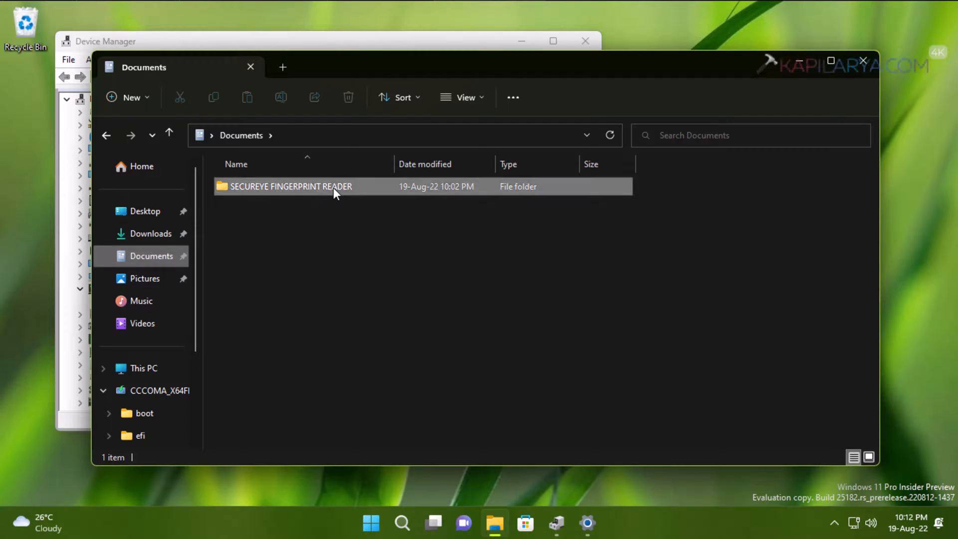
{"action": "double_click", "coordinate": [291, 186]}
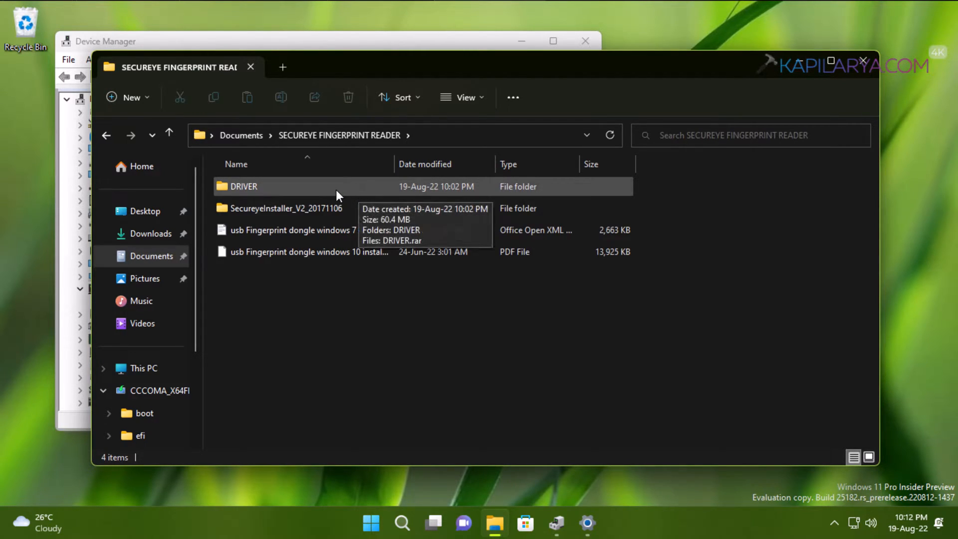
Step: Launch the Setup application from the fingure print reader driver folder
{"action": "double_click", "coordinate": [243, 187]}
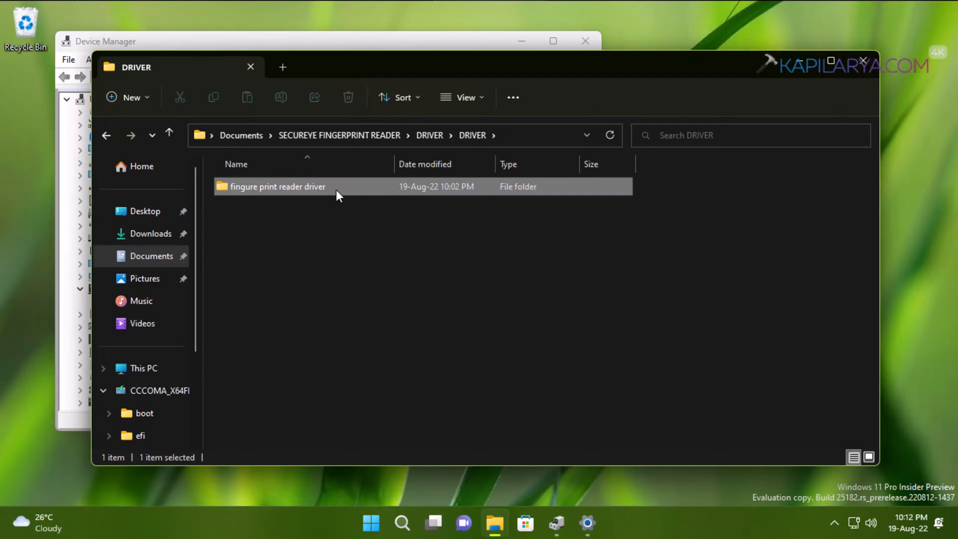
{"action": "double_click", "coordinate": [279, 187]}
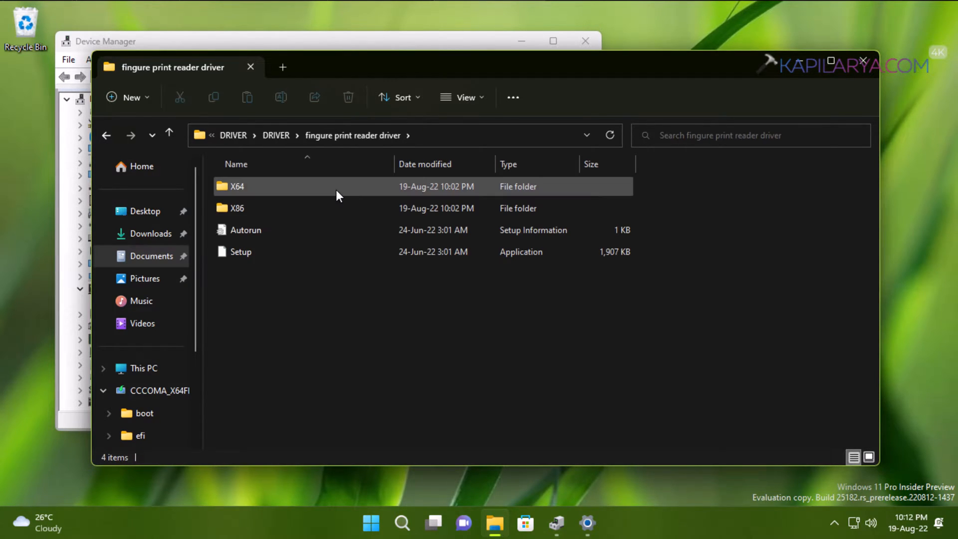
{"action": "mouse_move", "coordinate": [257, 239]}
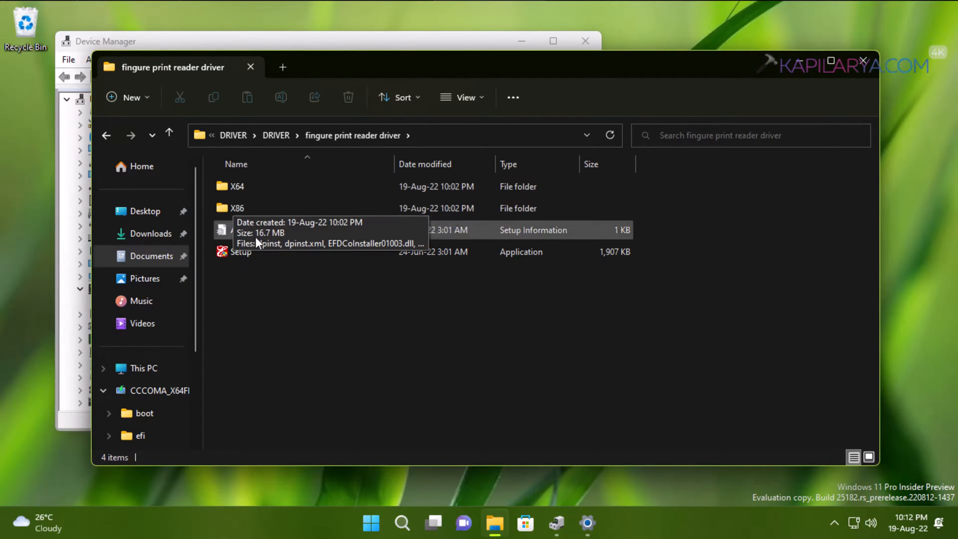
{"action": "left_click", "coordinate": [240, 251]}
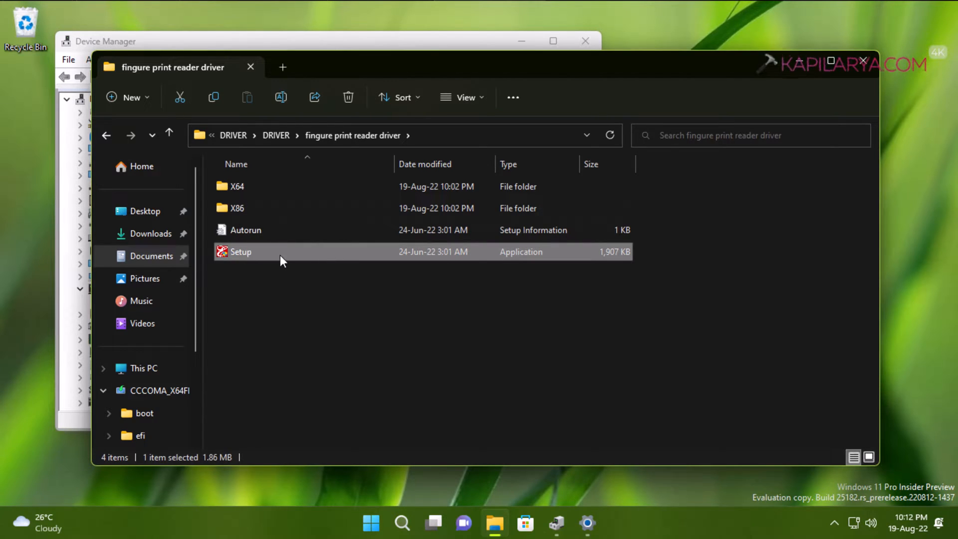
{"action": "double_click", "coordinate": [240, 251]}
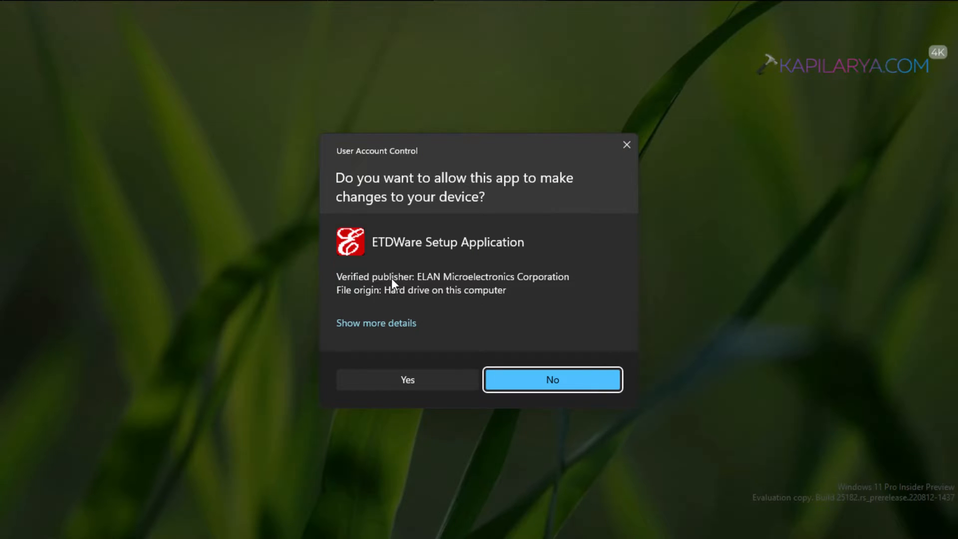
Step: Allow the ELAN FingerPrinter installer to run and install the driver until Device Updated
{"action": "left_click", "coordinate": [551, 380]}
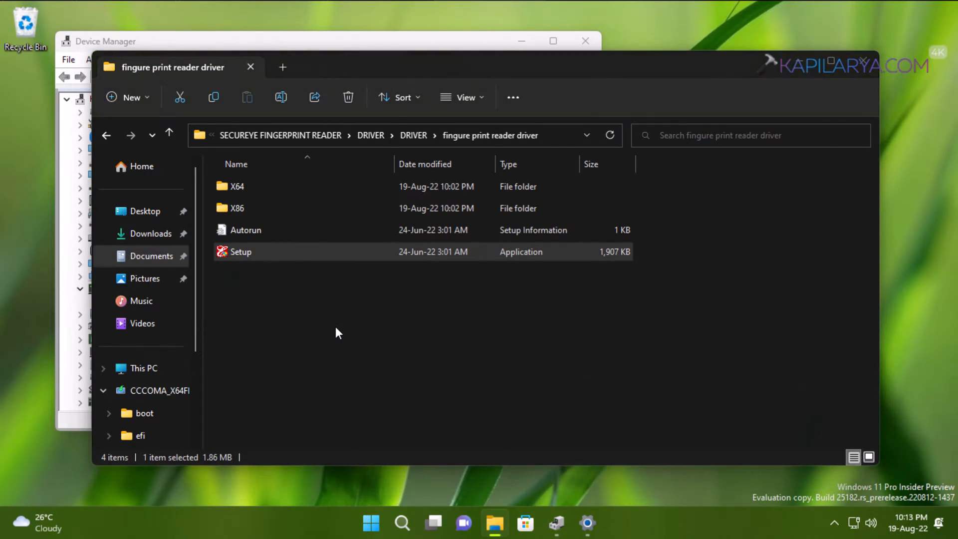
{"action": "double_click", "coordinate": [240, 252]}
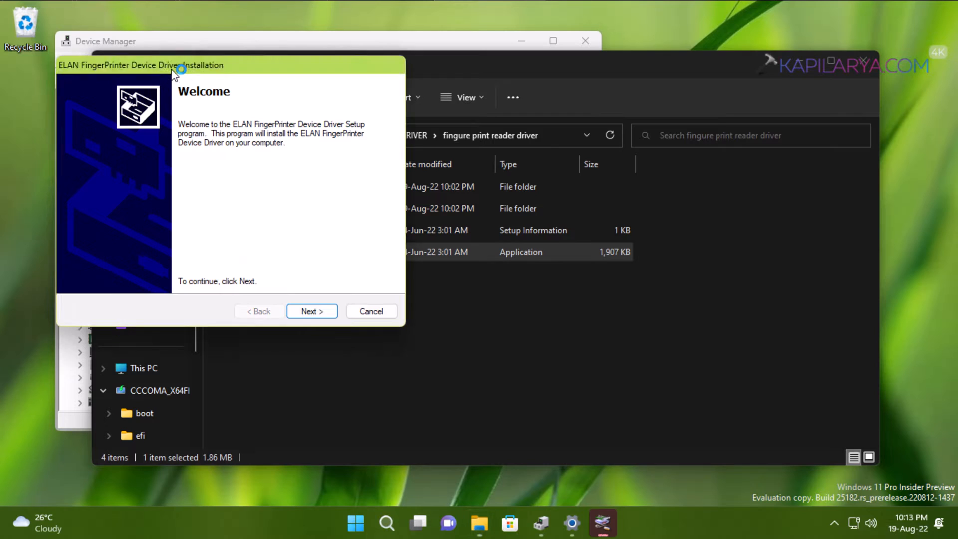
{"action": "mouse_move", "coordinate": [275, 288]}
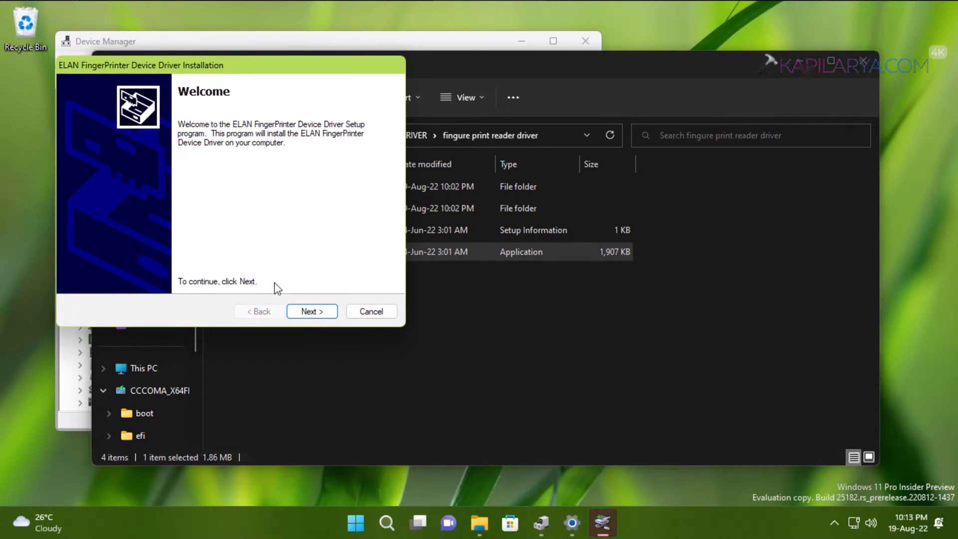
{"action": "left_click", "coordinate": [311, 311]}
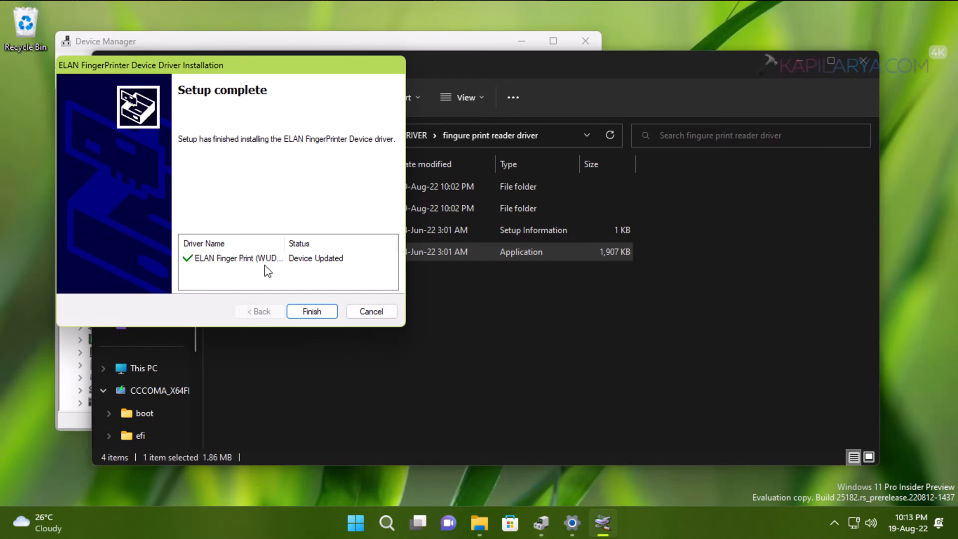
{"action": "mouse_move", "coordinate": [248, 269]}
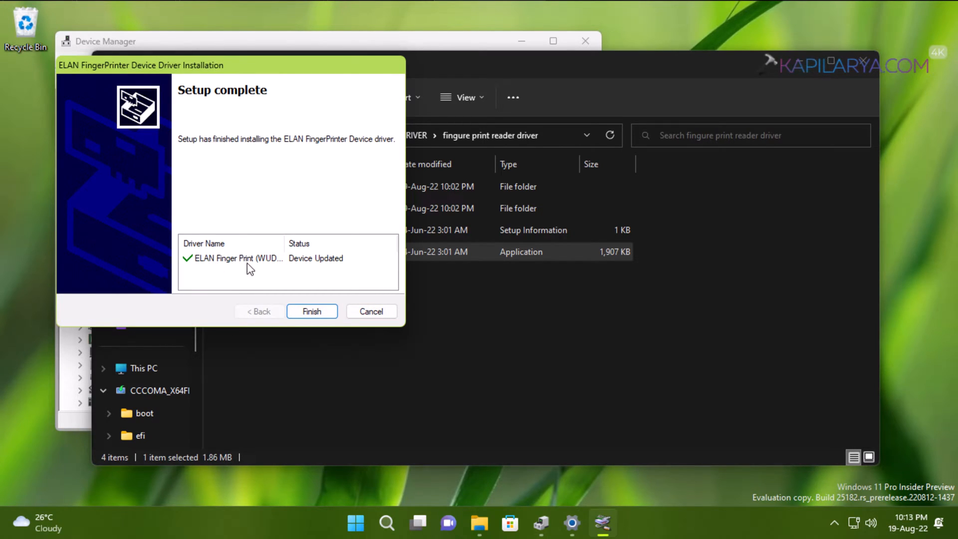
{"action": "mouse_move", "coordinate": [322, 266]}
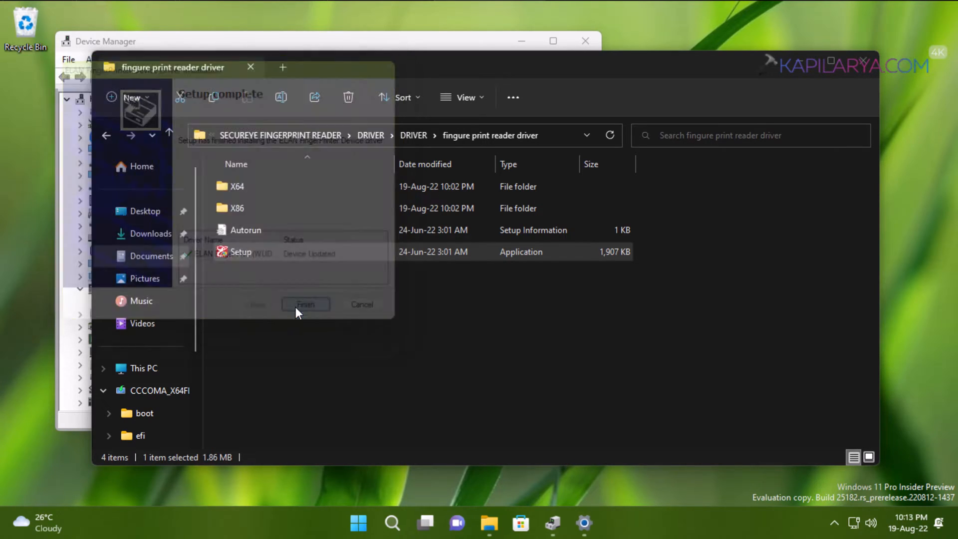
Step: Close the installer, rescan Device Manager to see Elan Smart-id Fingerprint under Biometric devices, then close it
{"action": "left_click", "coordinate": [305, 303]}
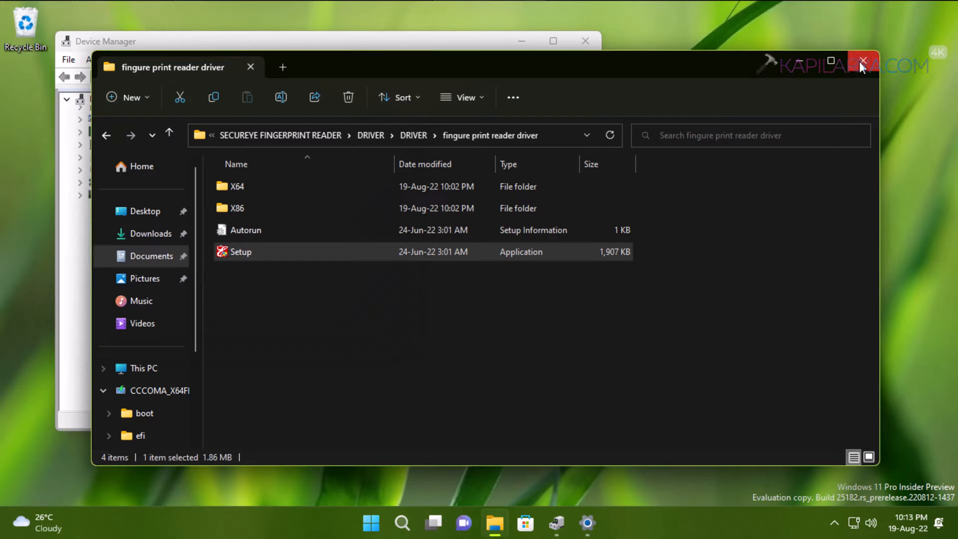
{"action": "left_click", "coordinate": [863, 61]}
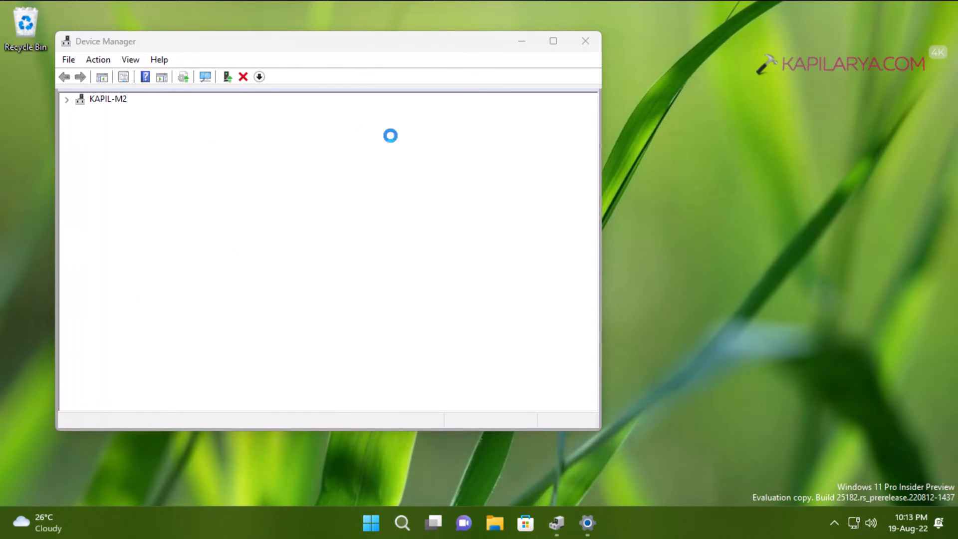
{"action": "left_click", "coordinate": [66, 99]}
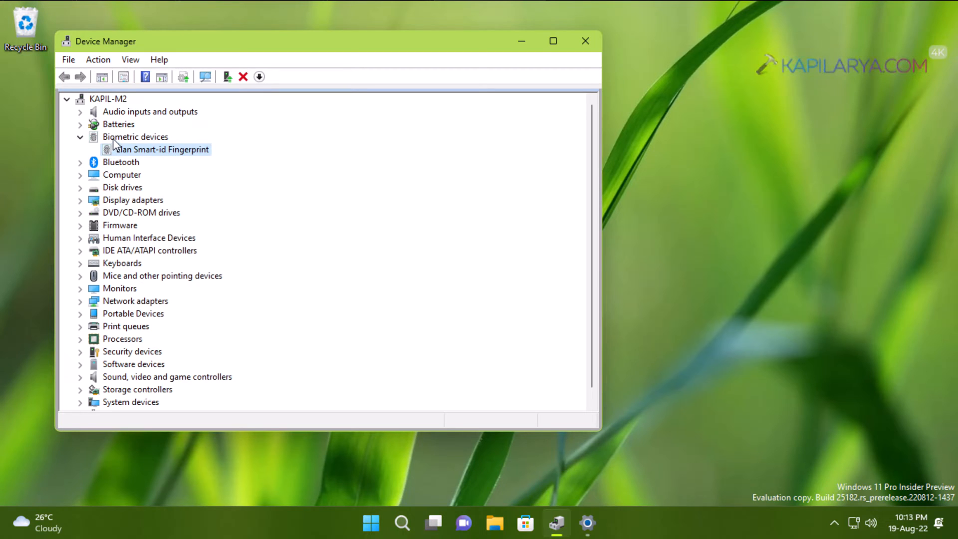
{"action": "mouse_move", "coordinate": [140, 146]}
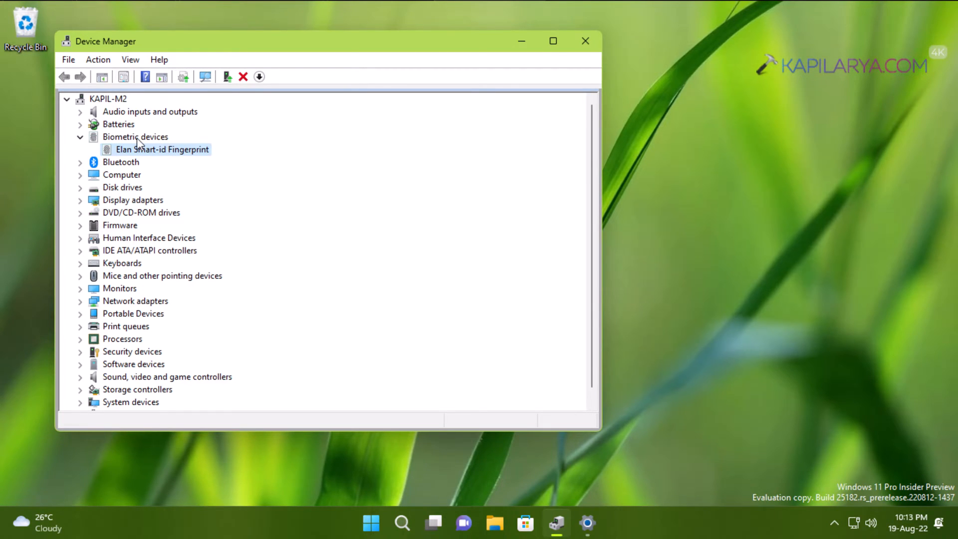
{"action": "mouse_move", "coordinate": [186, 159]}
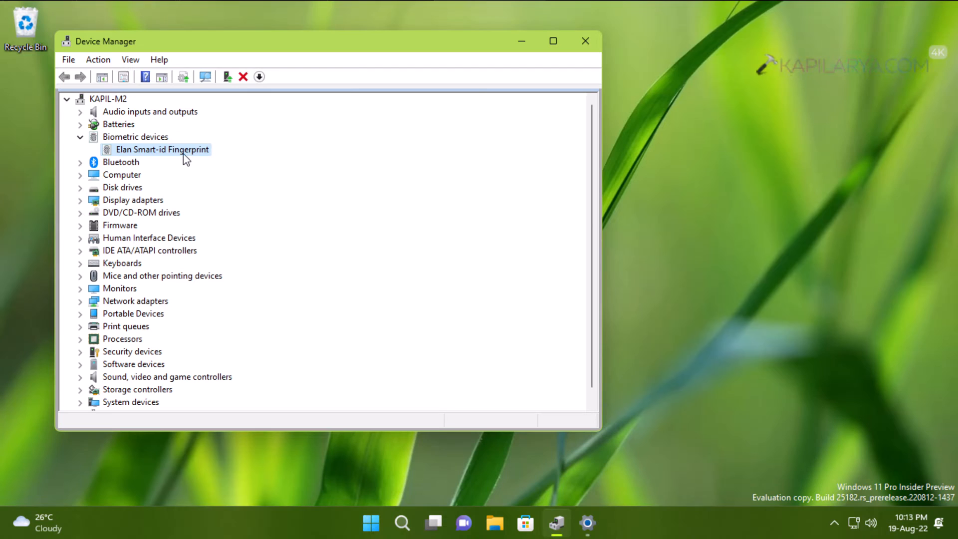
{"action": "mouse_move", "coordinate": [256, 330]}
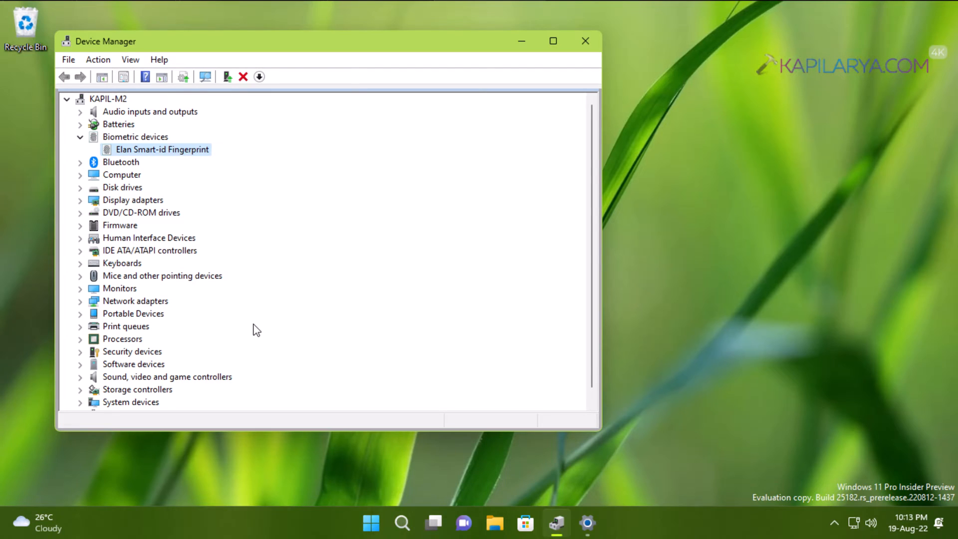
{"action": "mouse_move", "coordinate": [127, 156]}
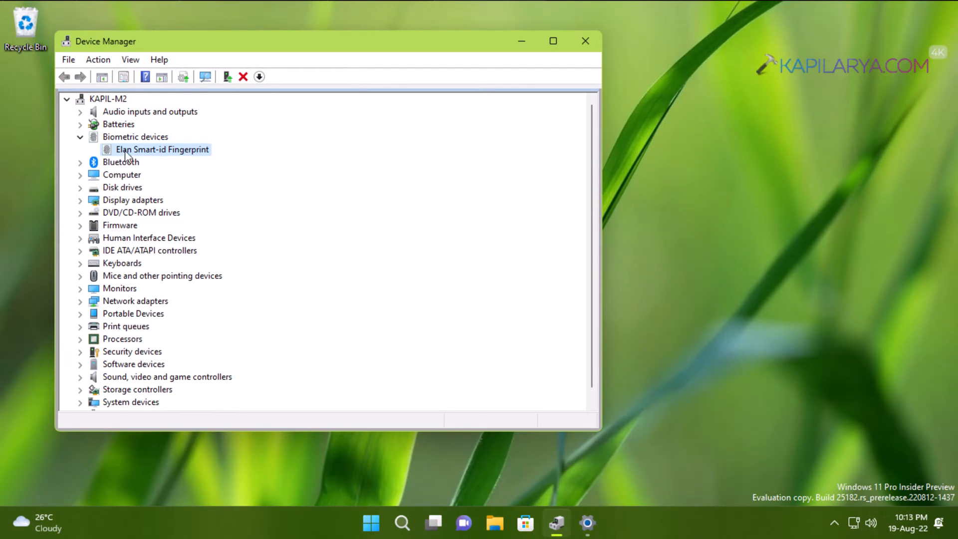
{"action": "mouse_move", "coordinate": [460, 169]}
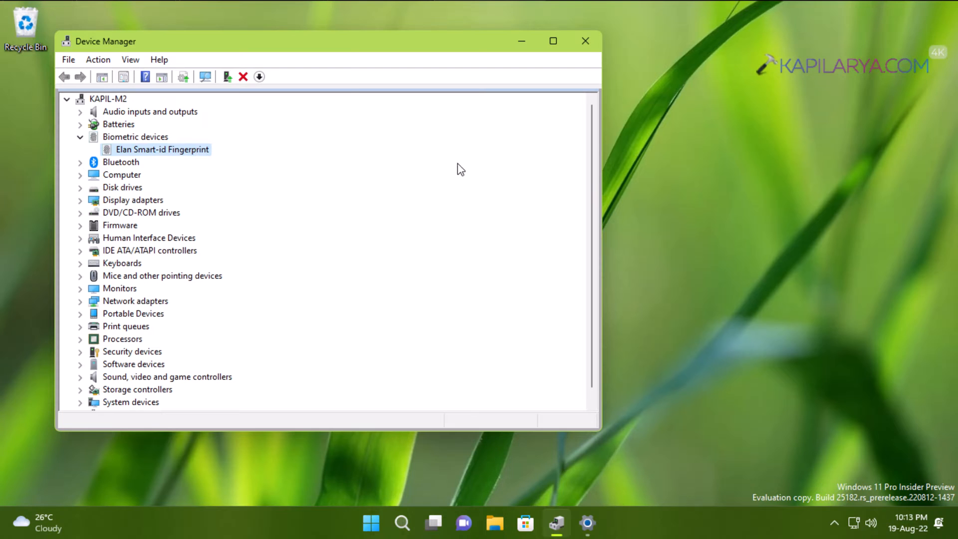
{"action": "left_click", "coordinate": [584, 41]}
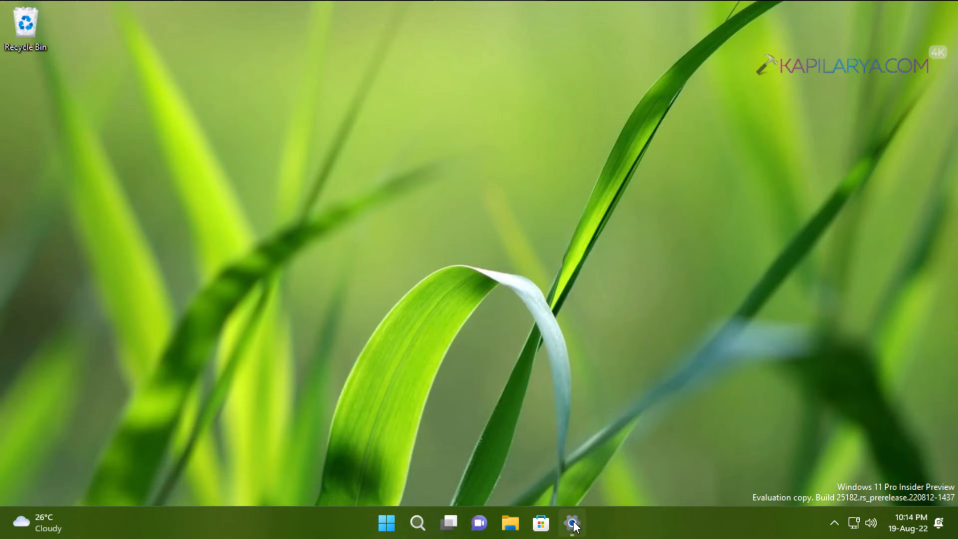
Step: Close the stale Settings window and relaunch Settings from the Win+X menu
{"action": "left_click", "coordinate": [572, 522]}
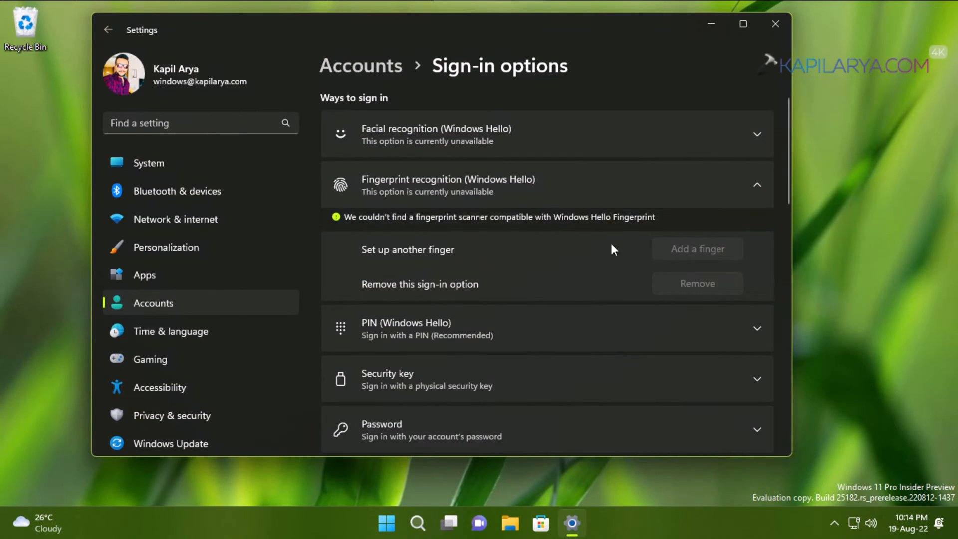
{"action": "mouse_move", "coordinate": [791, 36]}
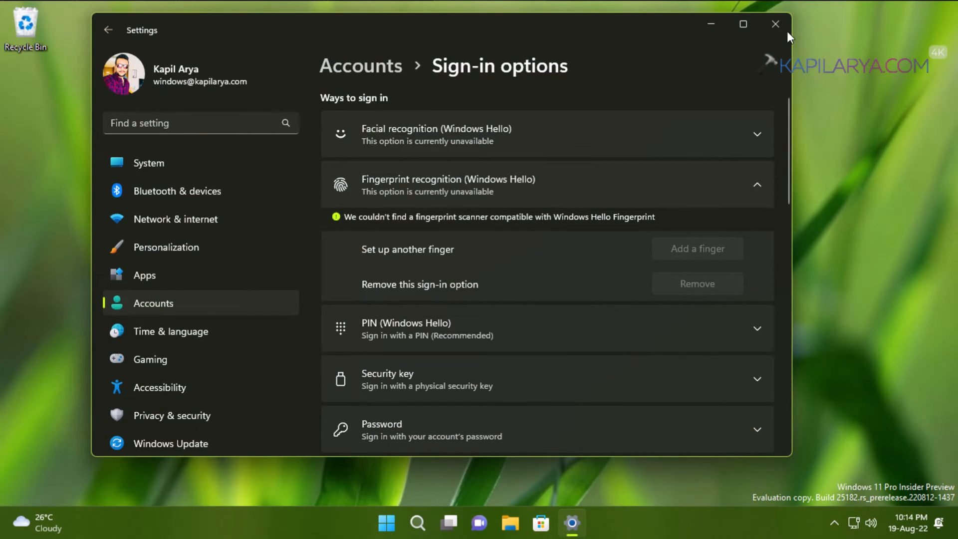
{"action": "left_click", "coordinate": [776, 24]}
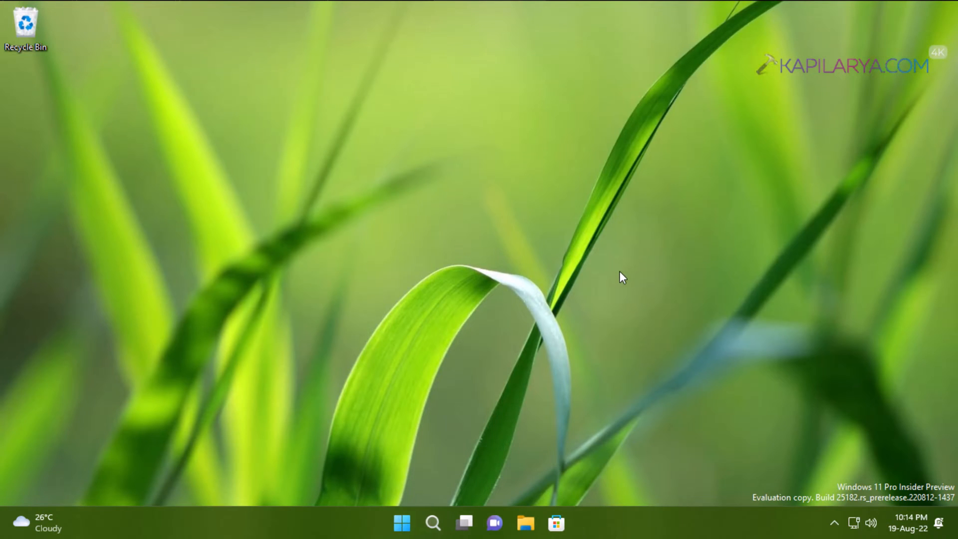
{"action": "mouse_move", "coordinate": [409, 506]}
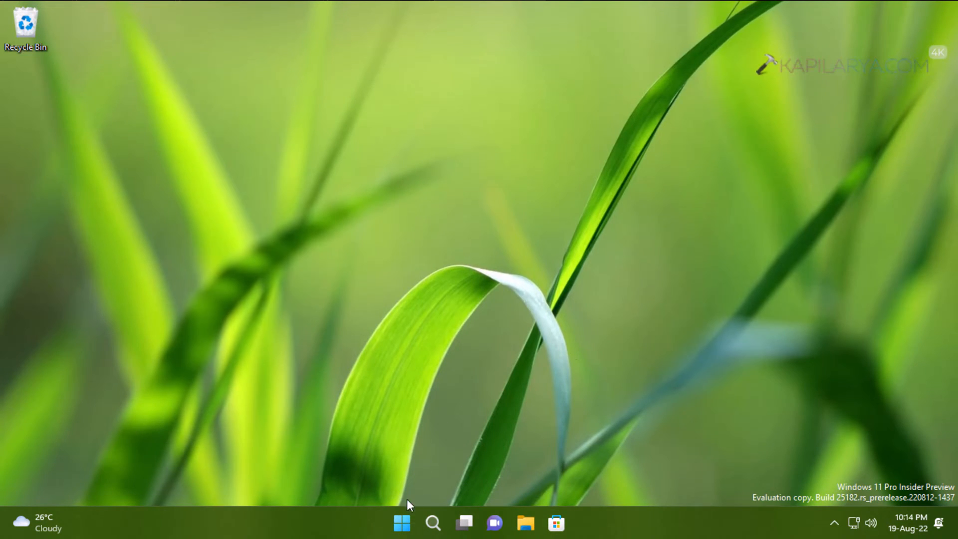
{"action": "right_click", "coordinate": [401, 523]}
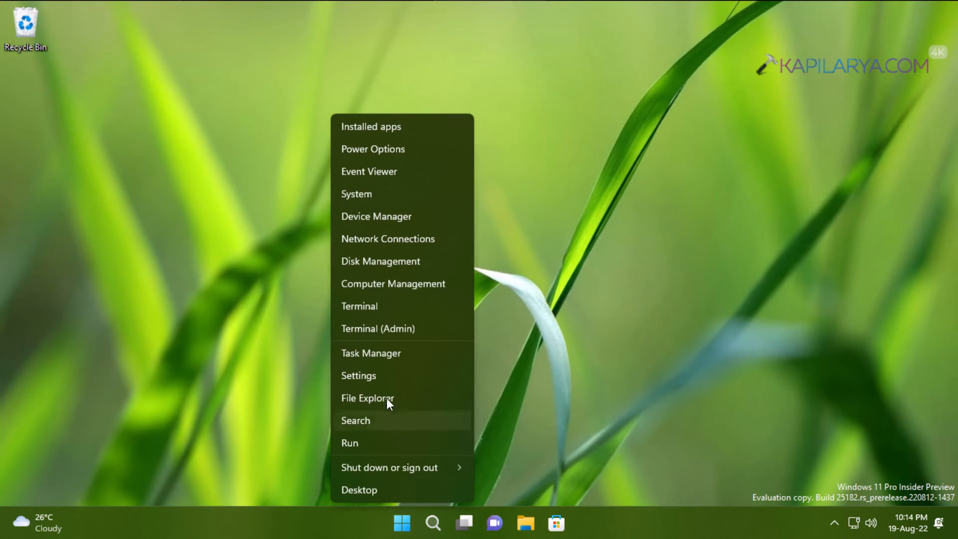
{"action": "left_click", "coordinate": [359, 375]}
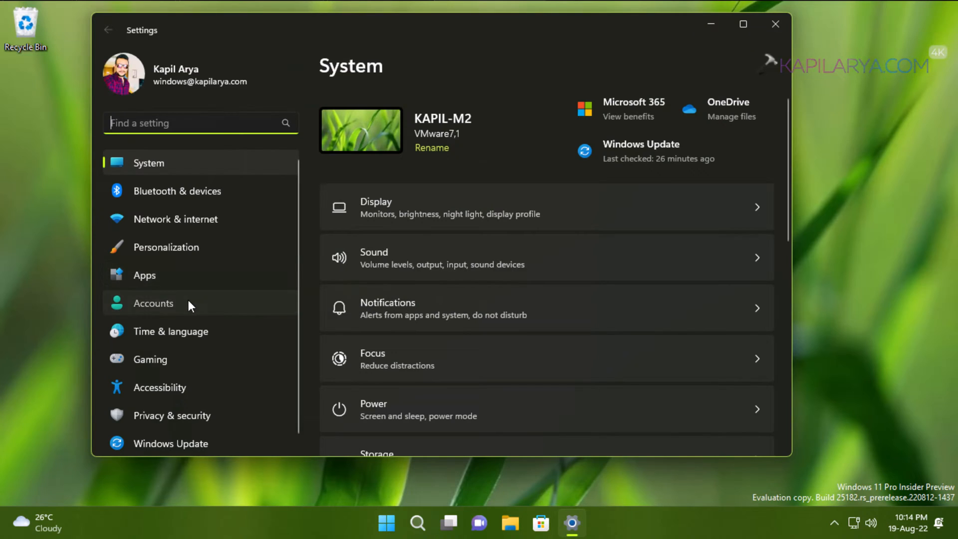
Step: Check Fingerprint recognition (Windows Hello) under Accounts > Sign-in options, then minimise Settings
{"action": "left_click", "coordinate": [152, 304]}
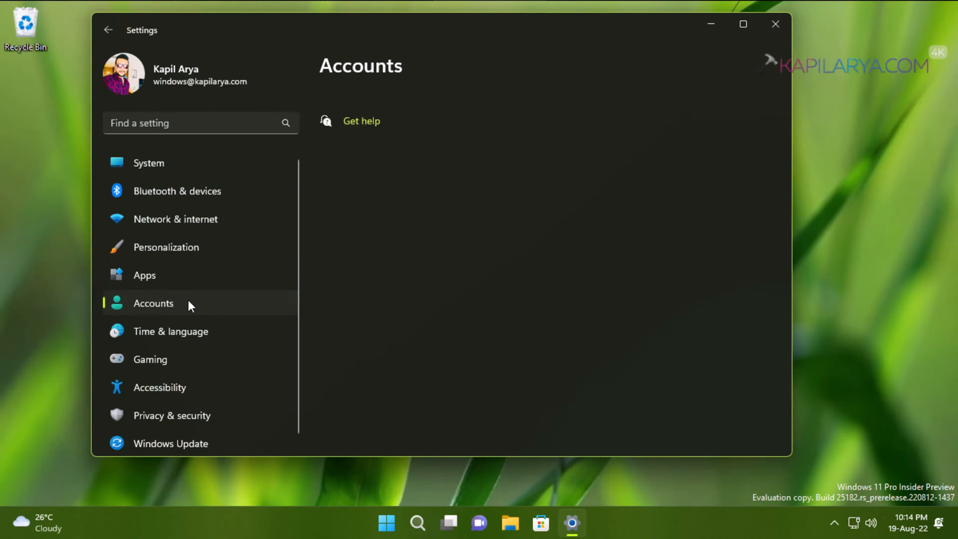
{"action": "left_click", "coordinate": [153, 304]}
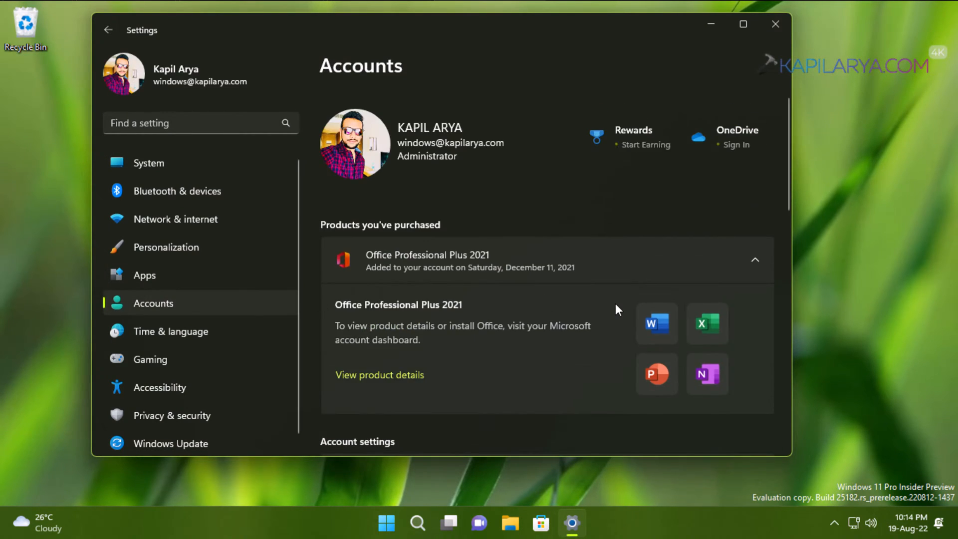
{"action": "scroll", "scroll_direction": "down", "scroll_amount": 3}
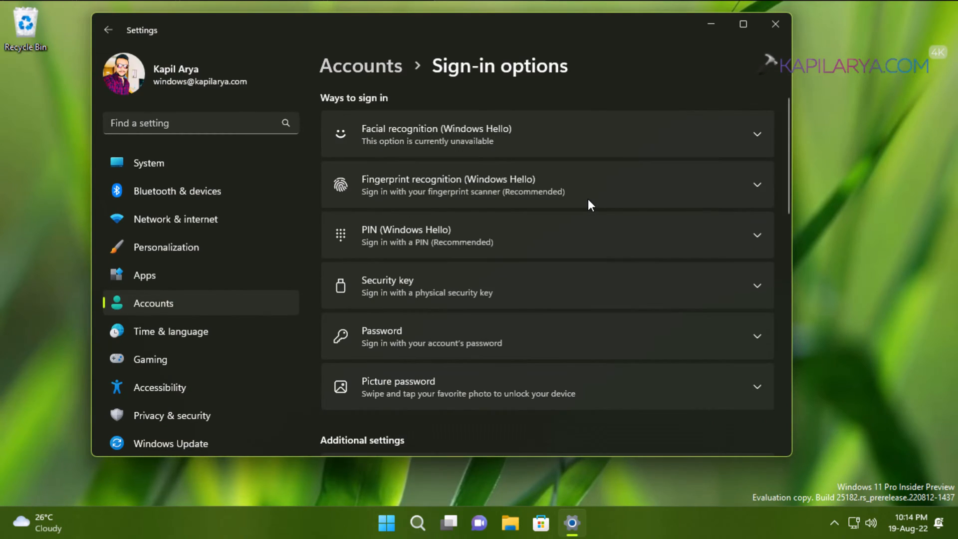
{"action": "mouse_move", "coordinate": [761, 190]}
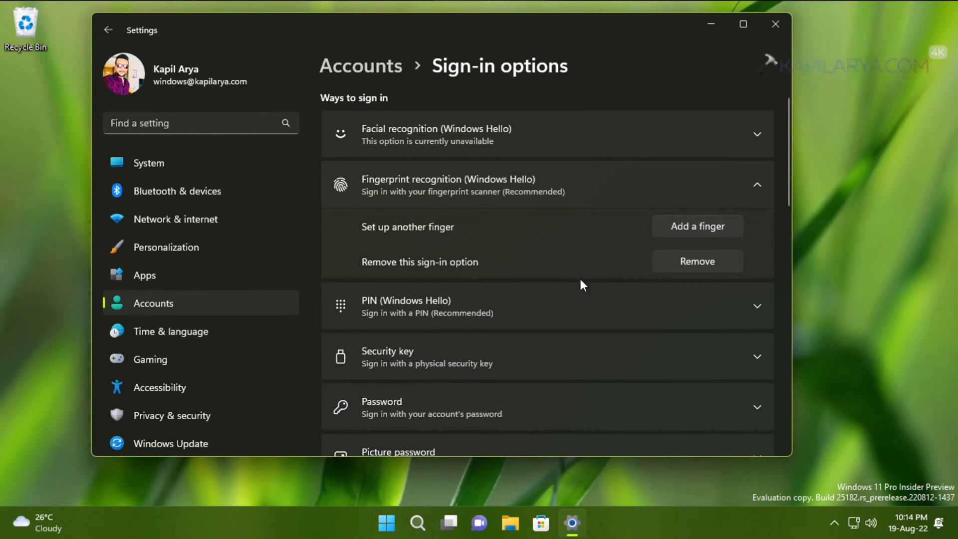
{"action": "mouse_move", "coordinate": [474, 197]}
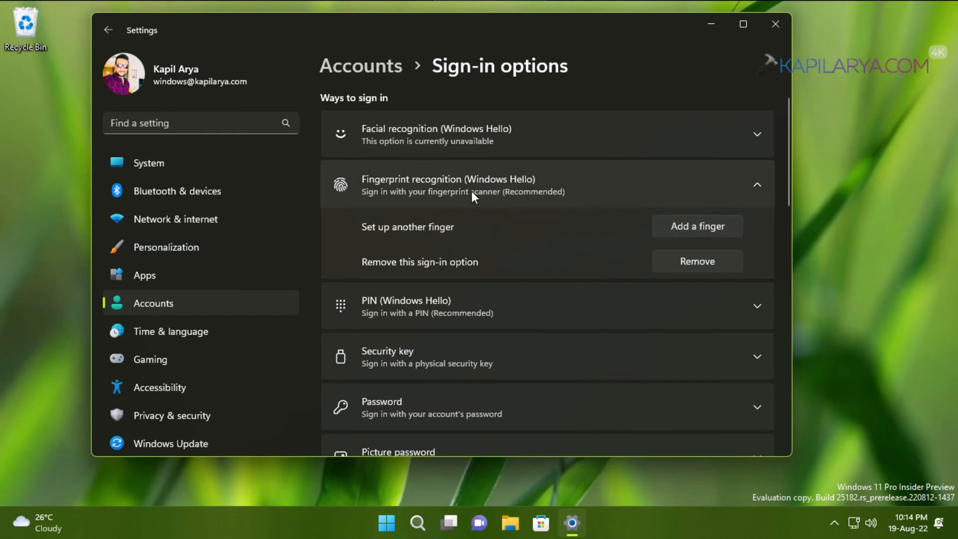
{"action": "mouse_move", "coordinate": [558, 238]}
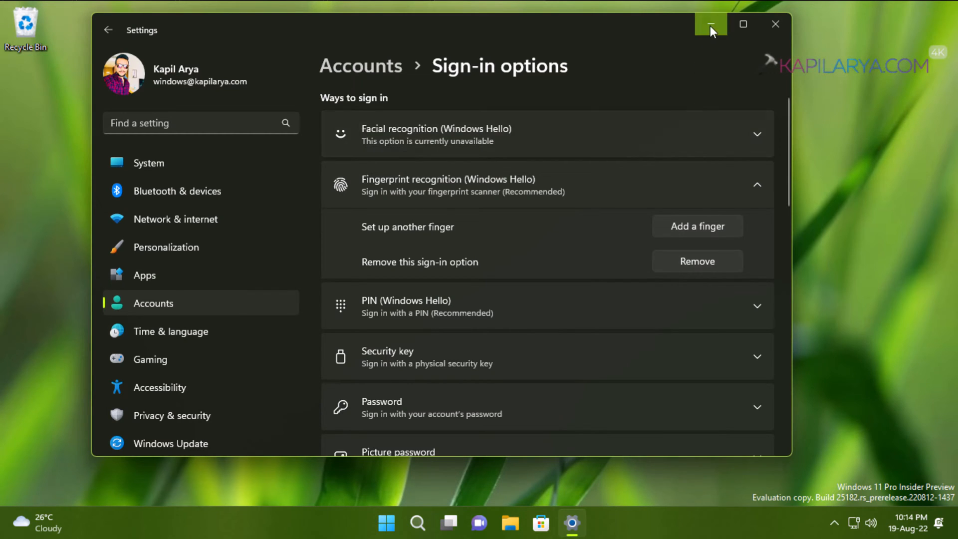
{"action": "left_click", "coordinate": [710, 24]}
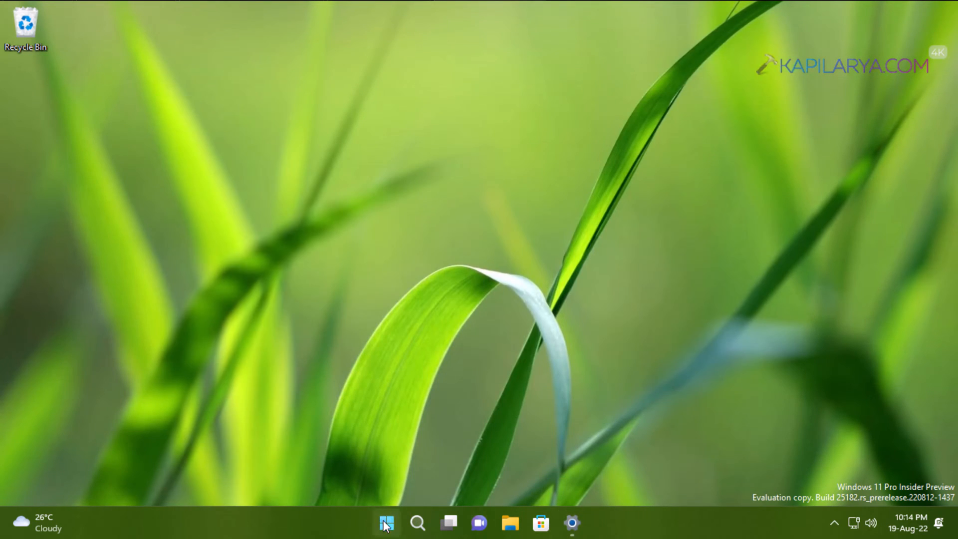
Step: Lock the PC via the Start menu account picture's Lock option
{"action": "left_click", "coordinate": [386, 524]}
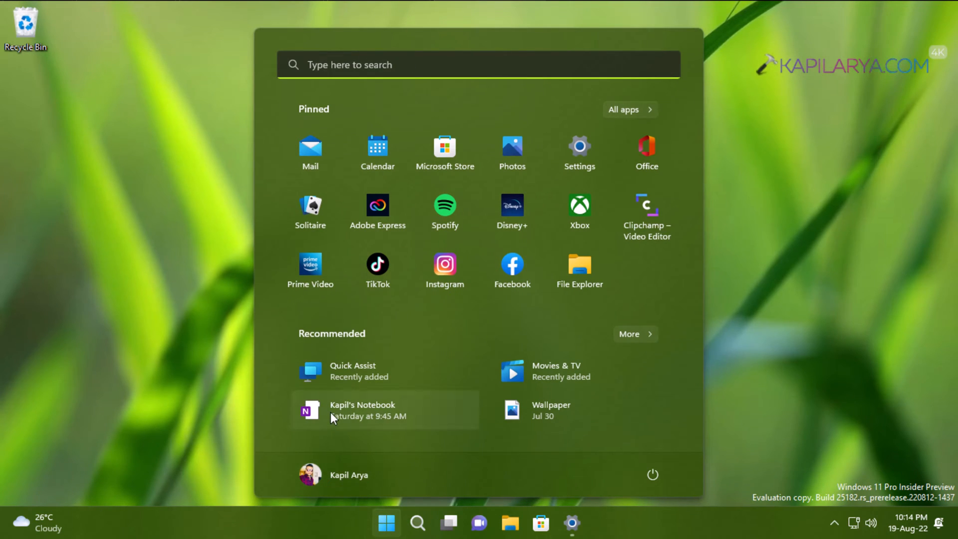
{"action": "left_click", "coordinate": [309, 475]}
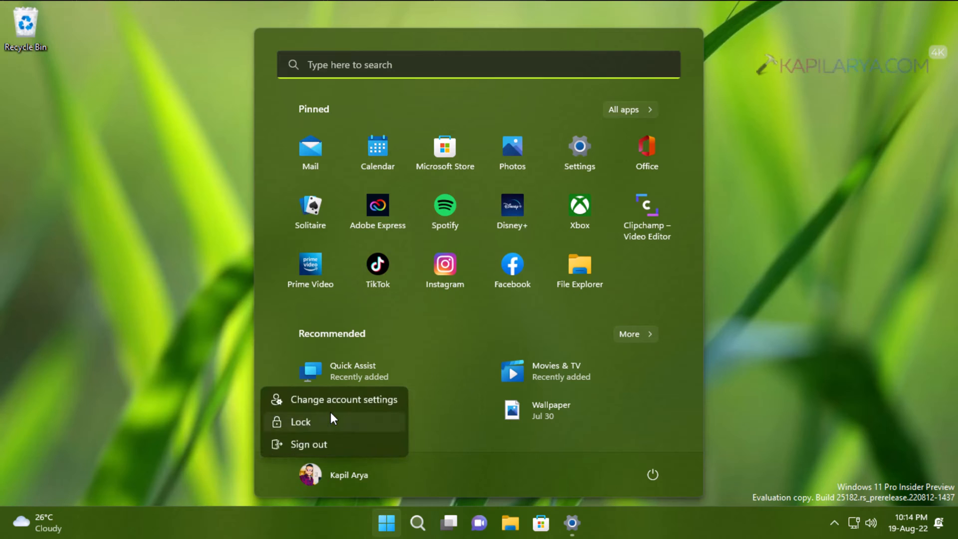
{"action": "left_click", "coordinate": [300, 422]}
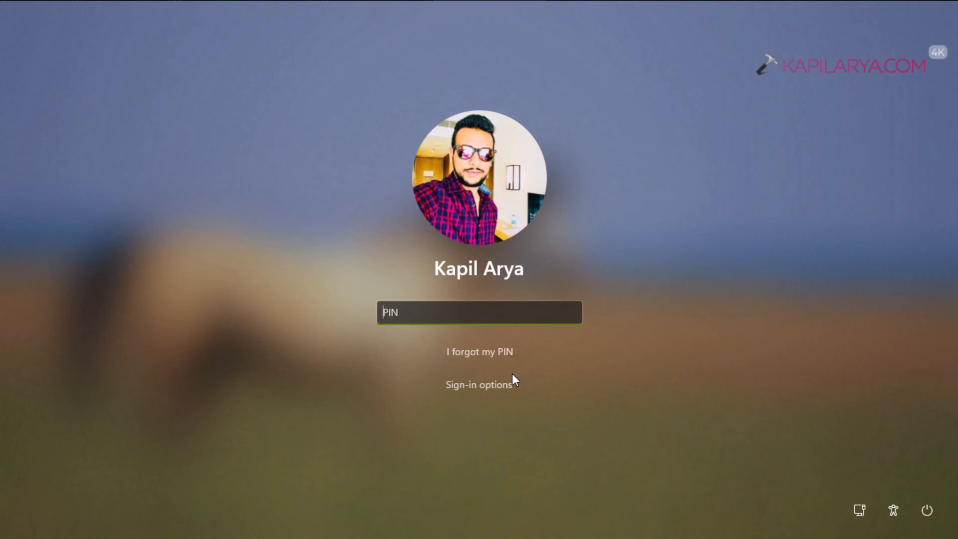
Step: Choose fingerprint as the lock-screen sign-in method so it prompts for a finger scan
{"action": "left_click", "coordinate": [479, 383]}
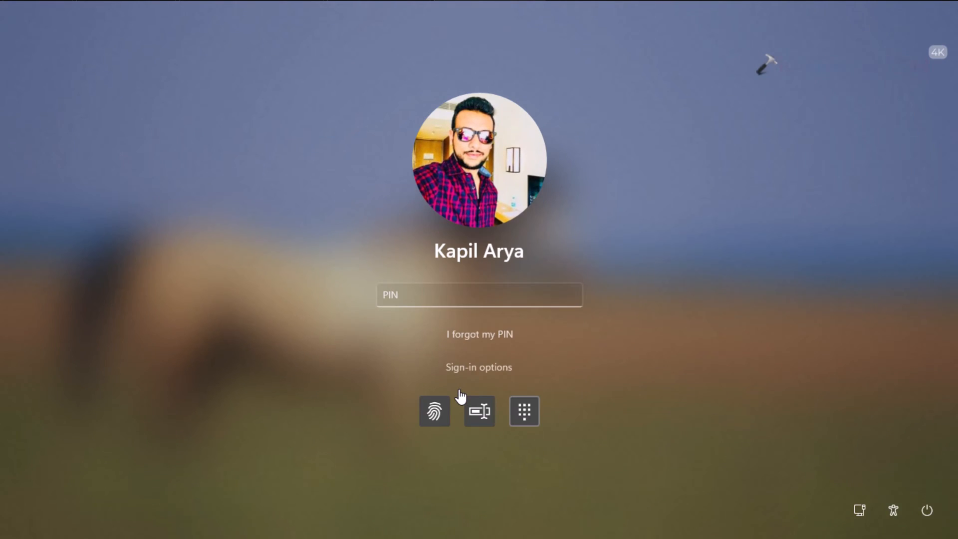
{"action": "left_click", "coordinate": [434, 411]}
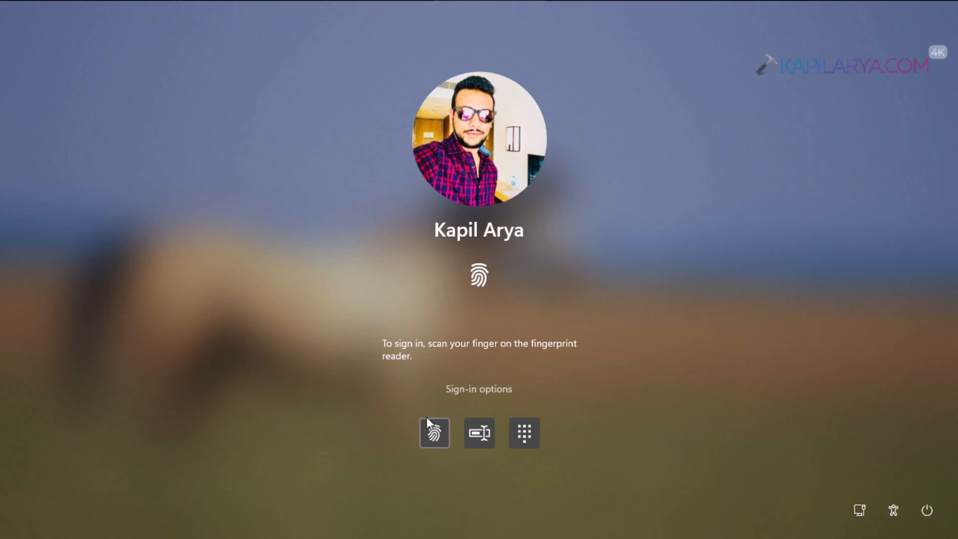
{"action": "mouse_move", "coordinate": [513, 312]}
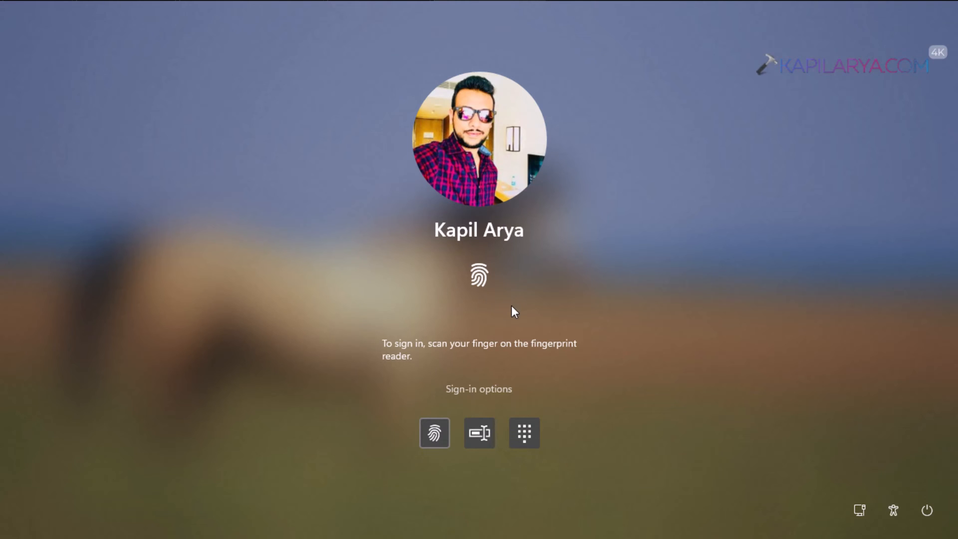
{"action": "mouse_move", "coordinate": [599, 363]}
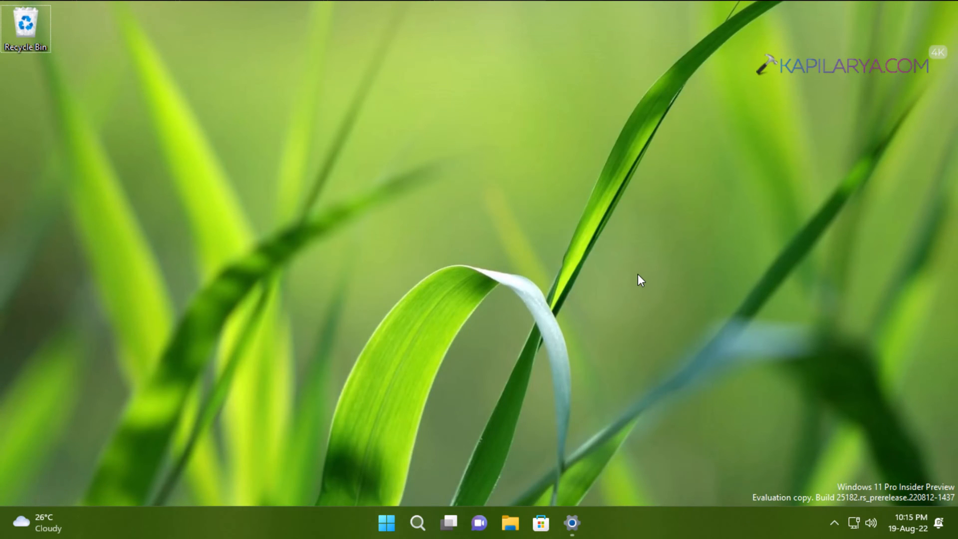
{"action": "mouse_move", "coordinate": [567, 272]}
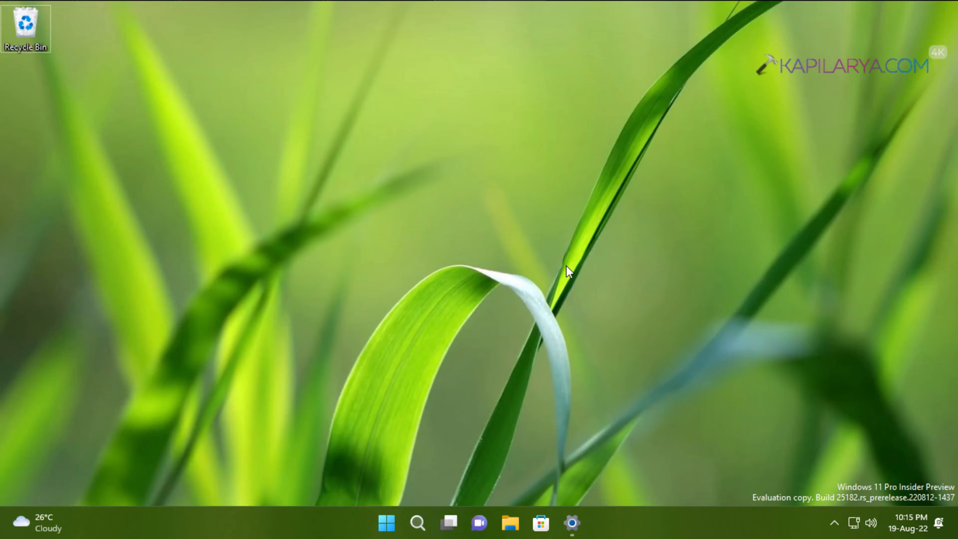